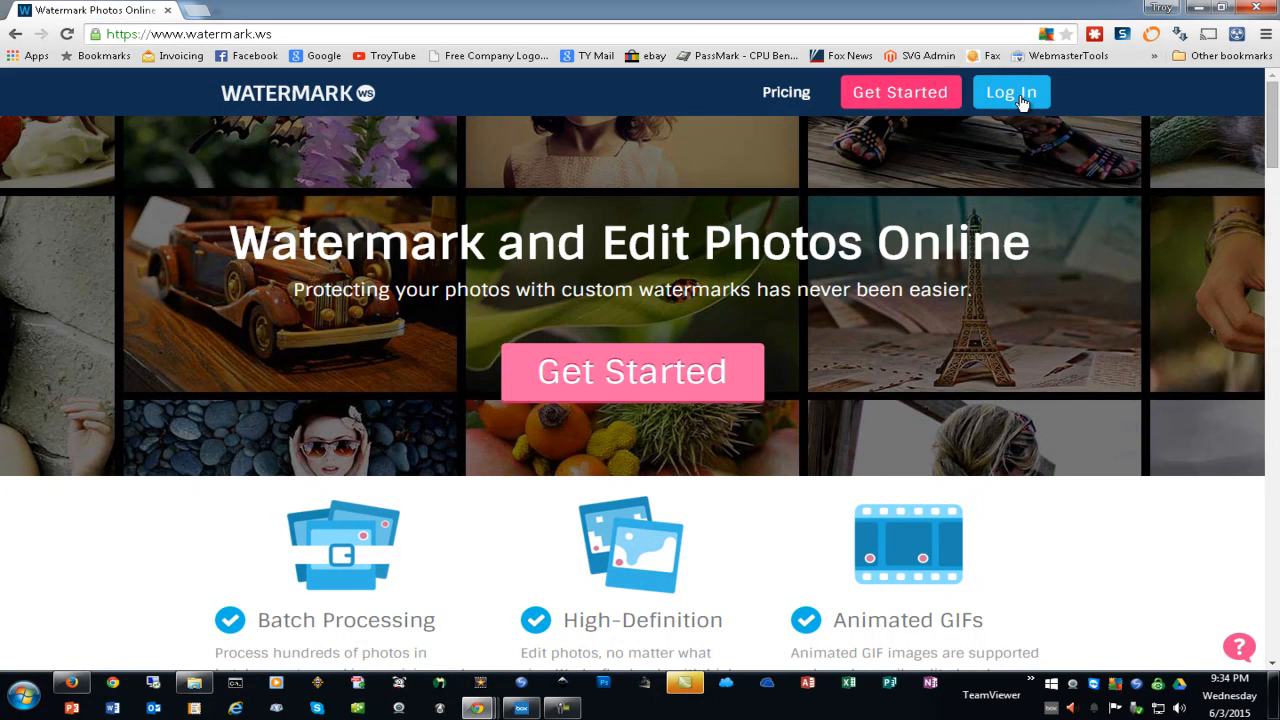
- Sign in, create a new folder and upload IMG_5271.JPG from the computer into it
{"action": "left_click", "coordinate": [1010, 92]}
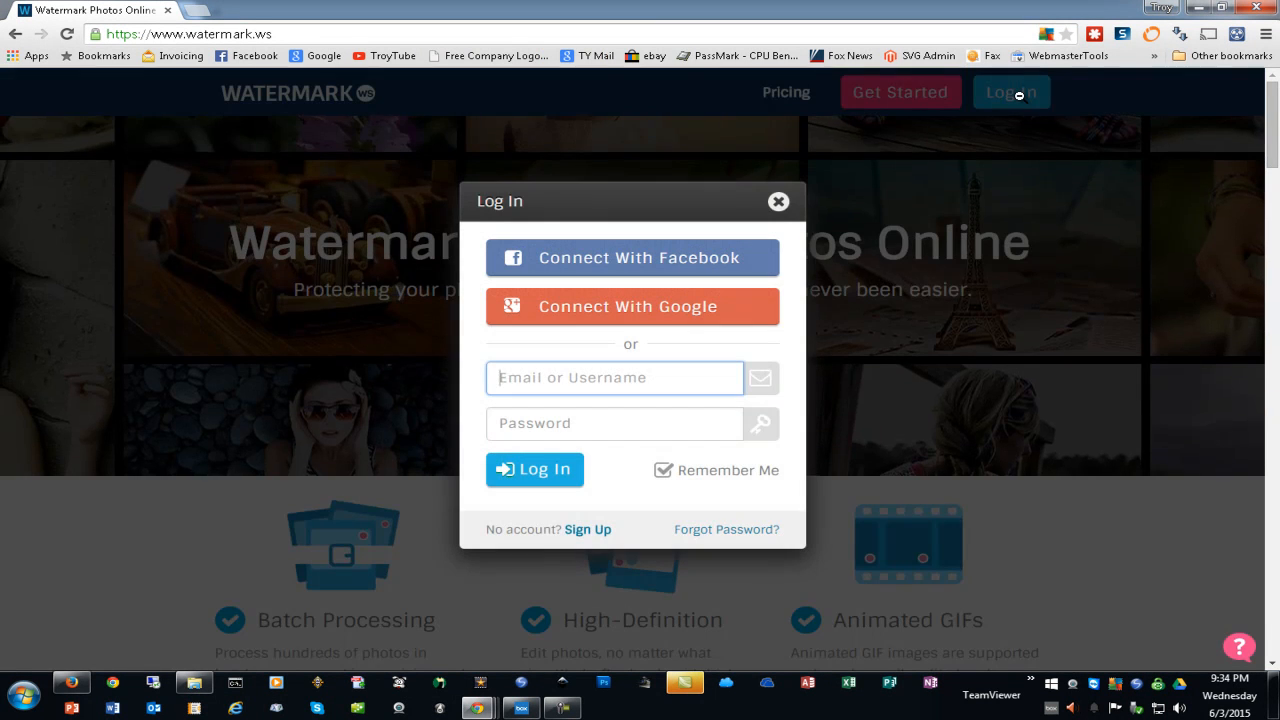
{"action": "left_click", "coordinate": [614, 376]}
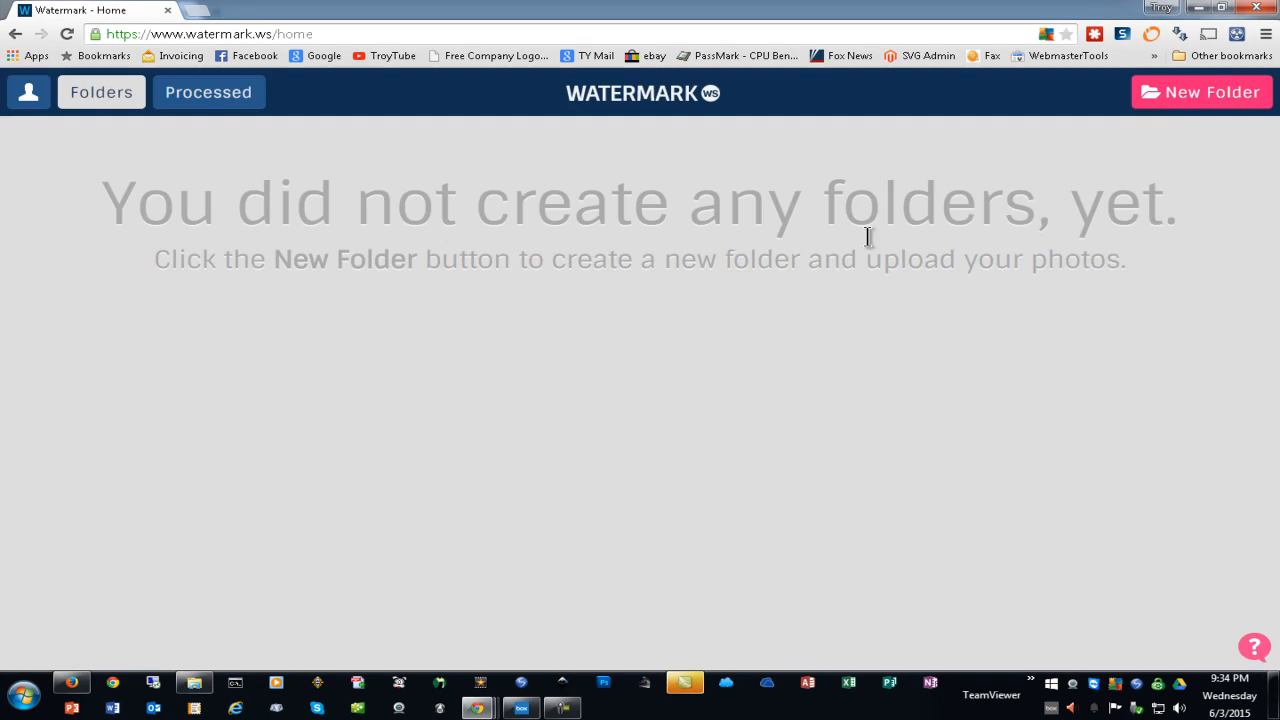
{"action": "left_click", "coordinate": [1200, 92]}
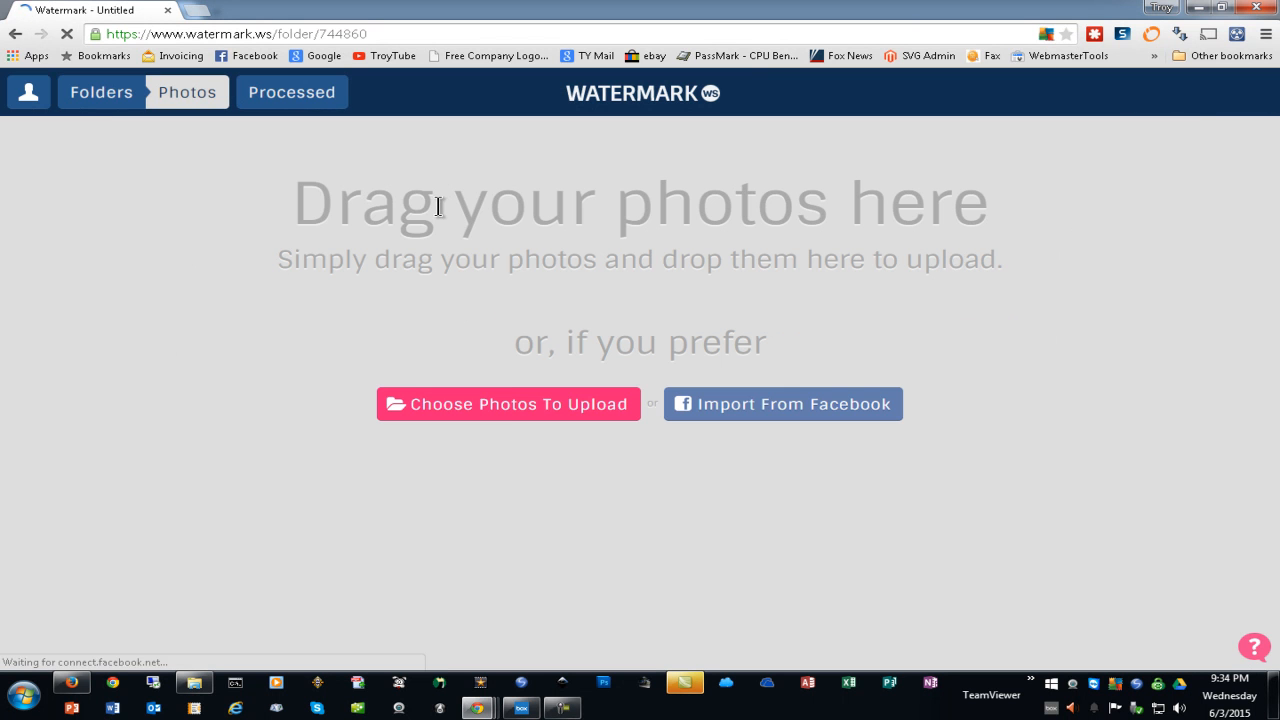
{"action": "left_click", "coordinate": [508, 404]}
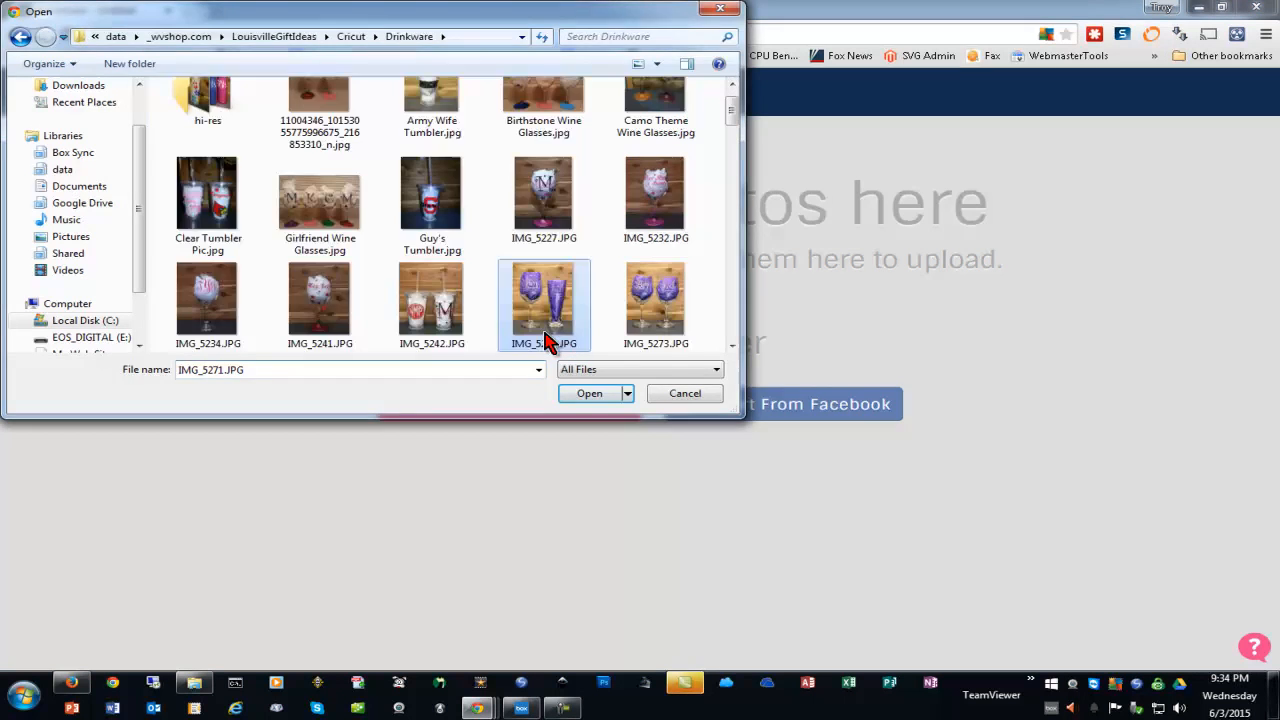
{"action": "left_click", "coordinate": [588, 392]}
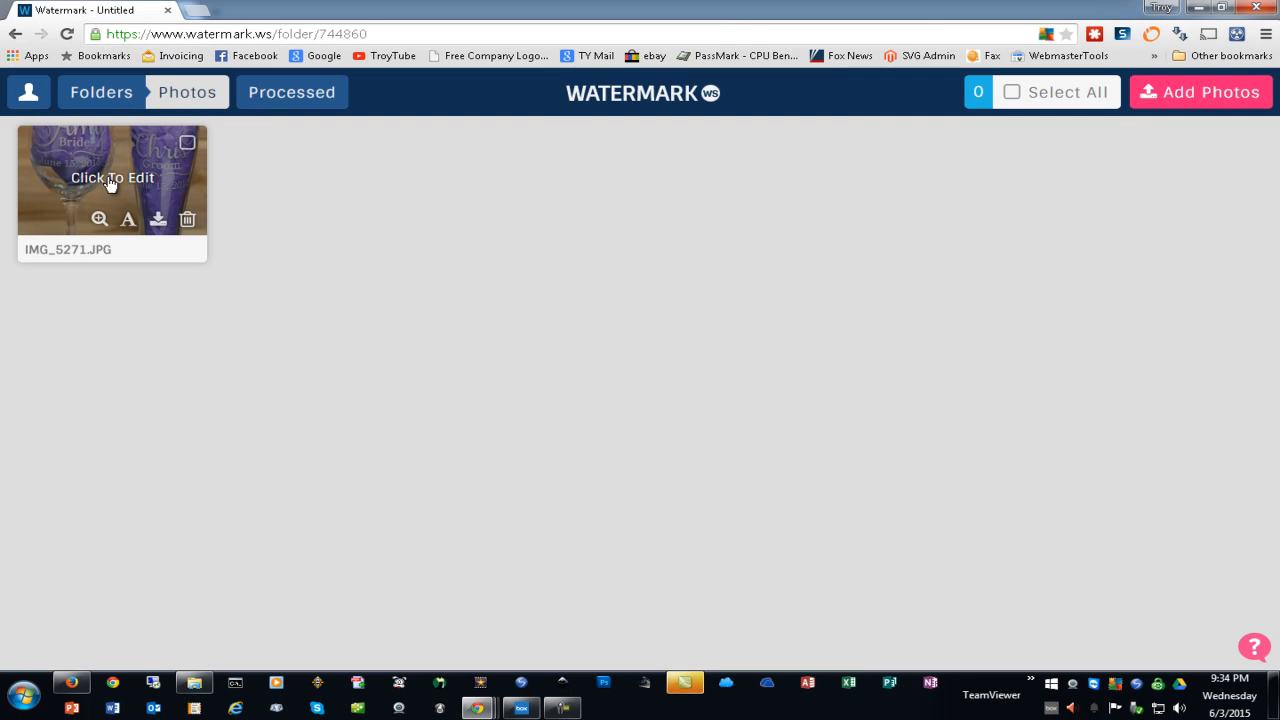
- Add a text watermark reading 'Troy Young' to the photo and set its font to Archivo Black
{"action": "left_click", "coordinate": [112, 180]}
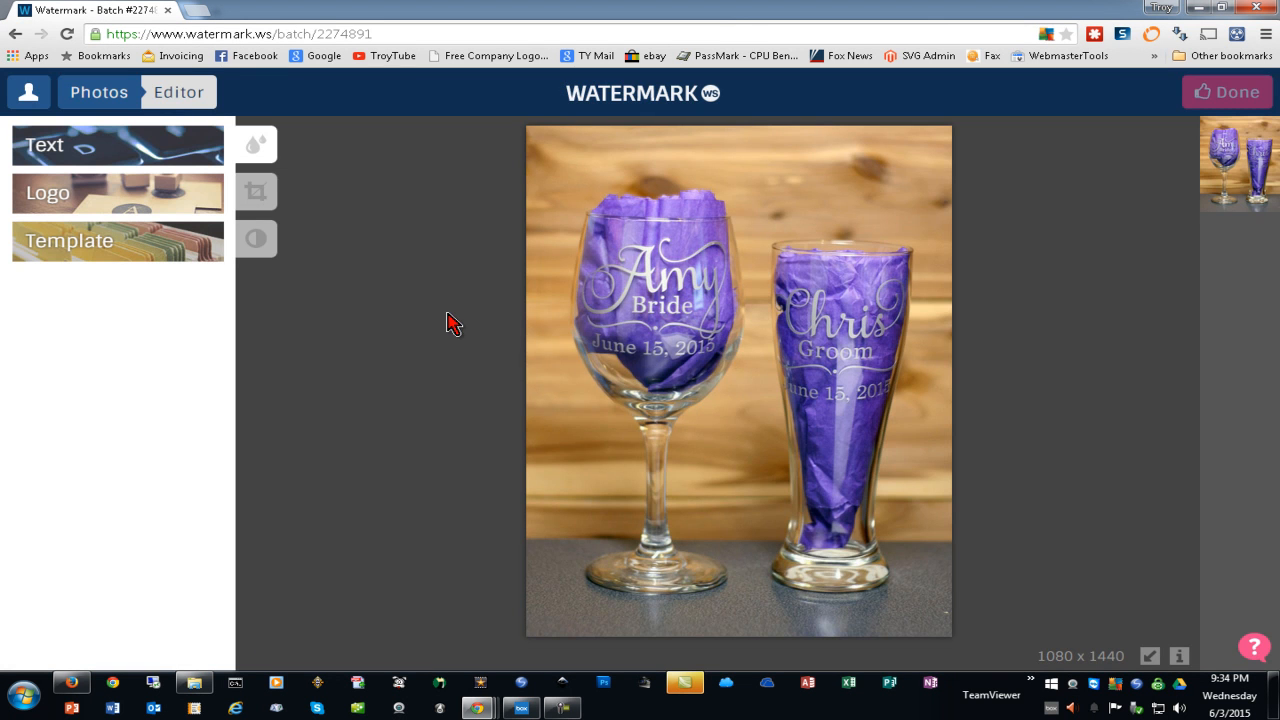
{"action": "mouse_move", "coordinate": [100, 136]}
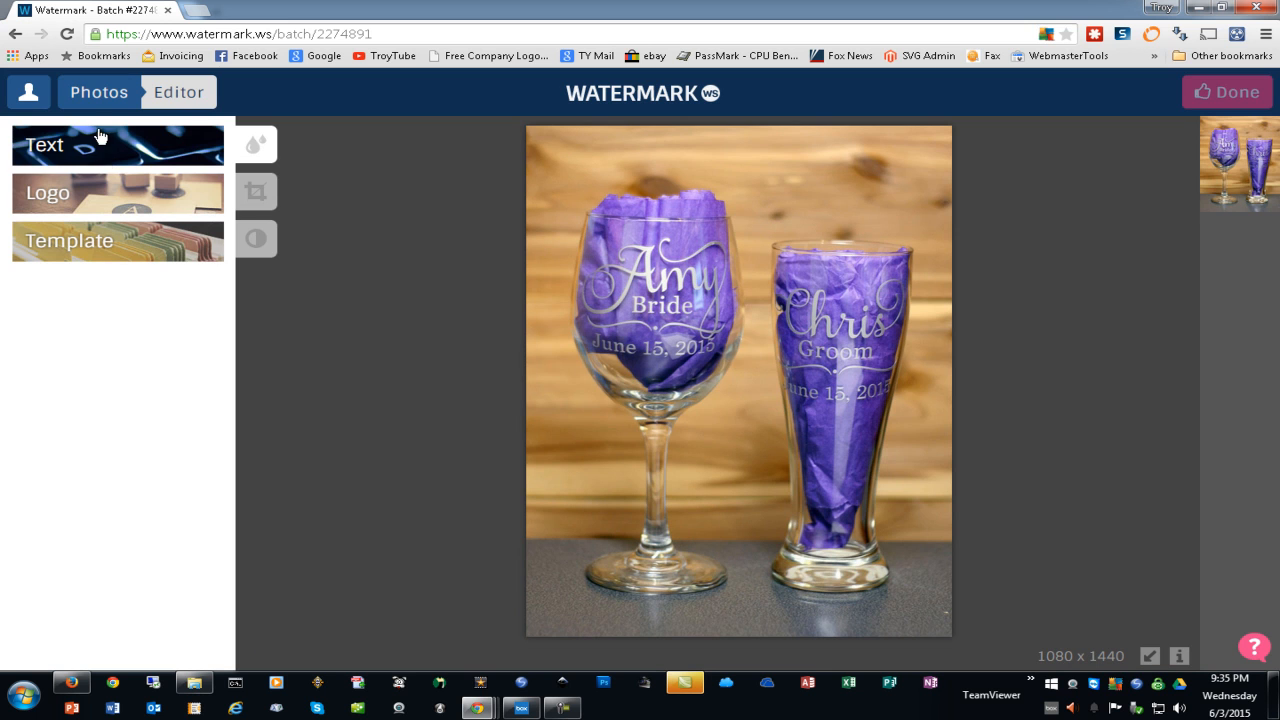
{"action": "left_click", "coordinate": [44, 144]}
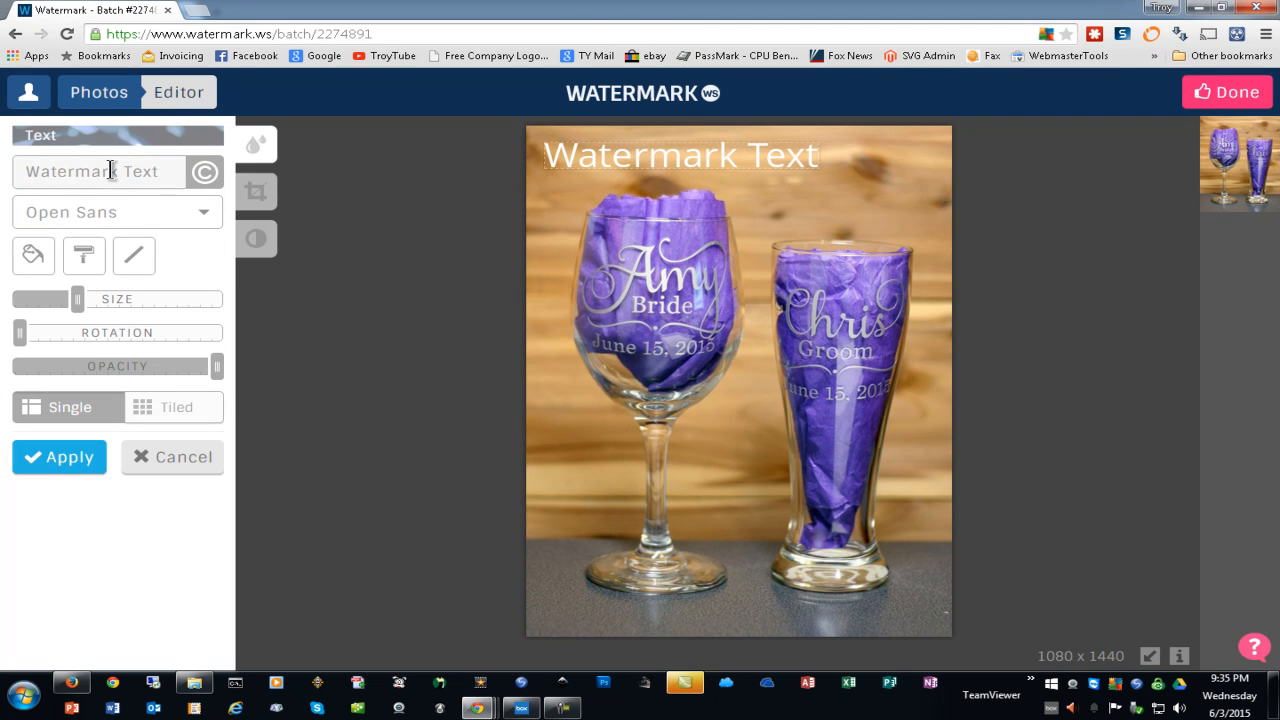
{"action": "type", "text": "Troy"}
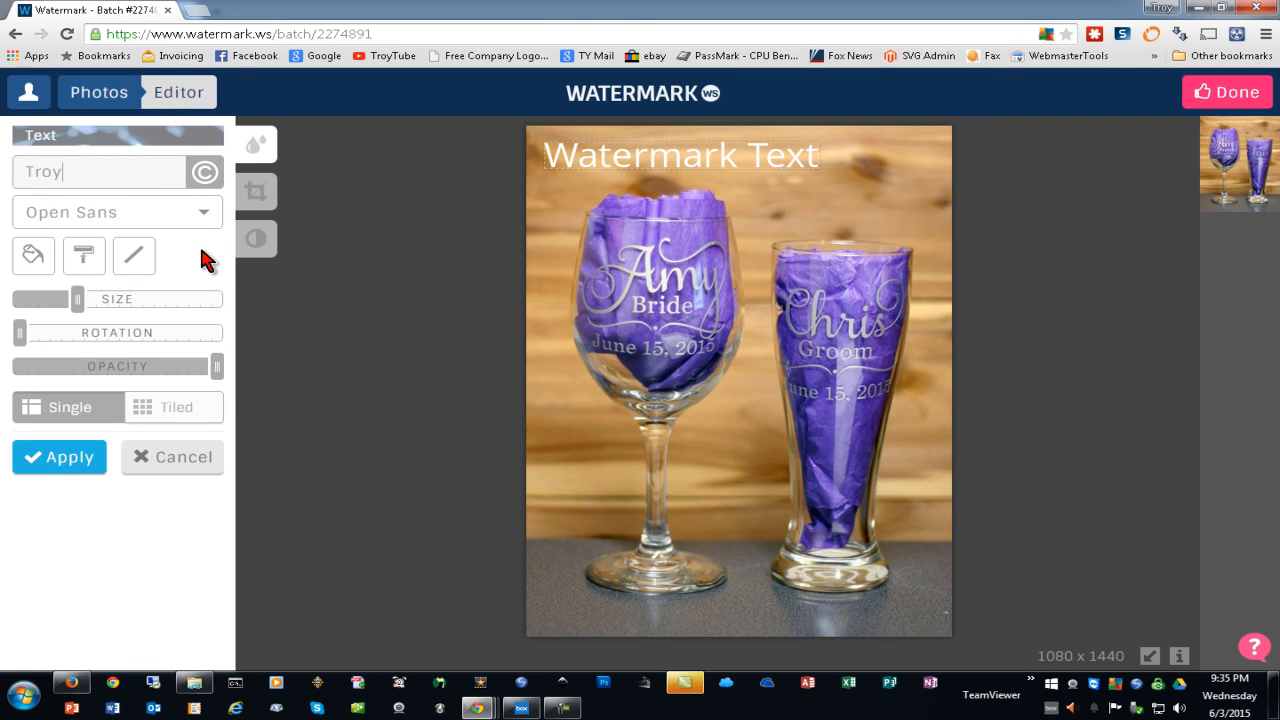
{"action": "type", "text": "Young"}
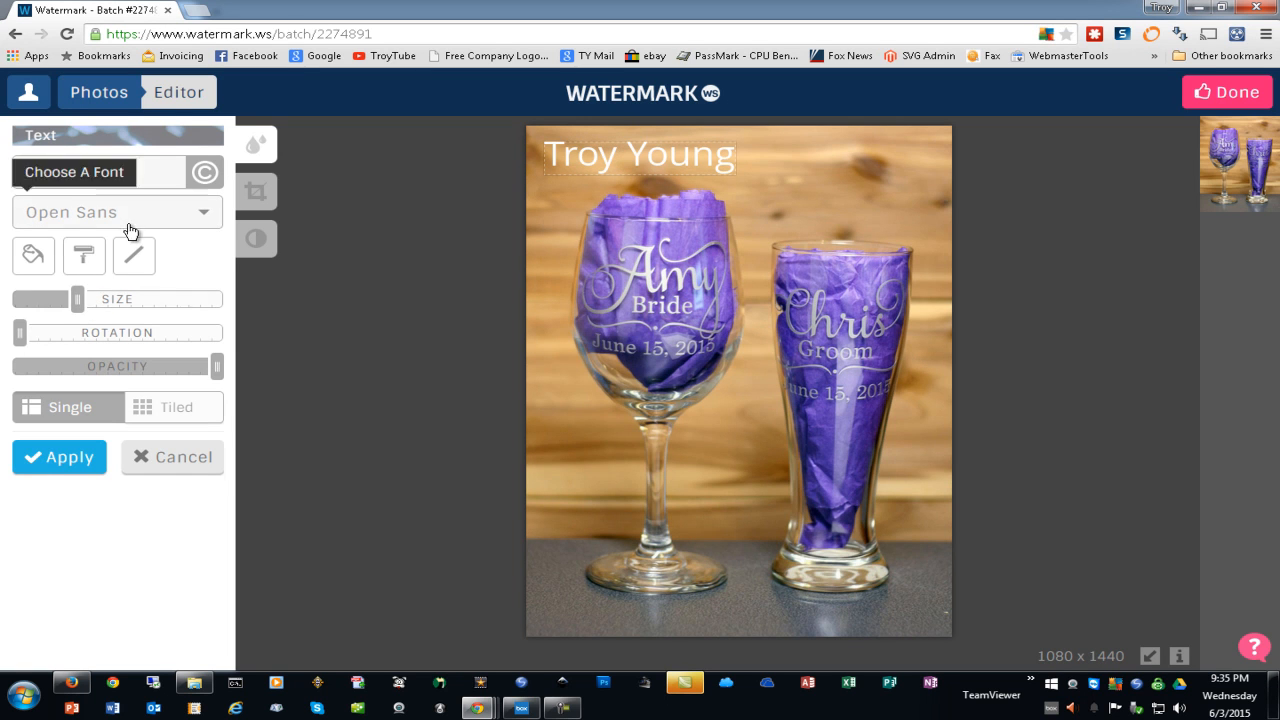
{"action": "left_click", "coordinate": [116, 212]}
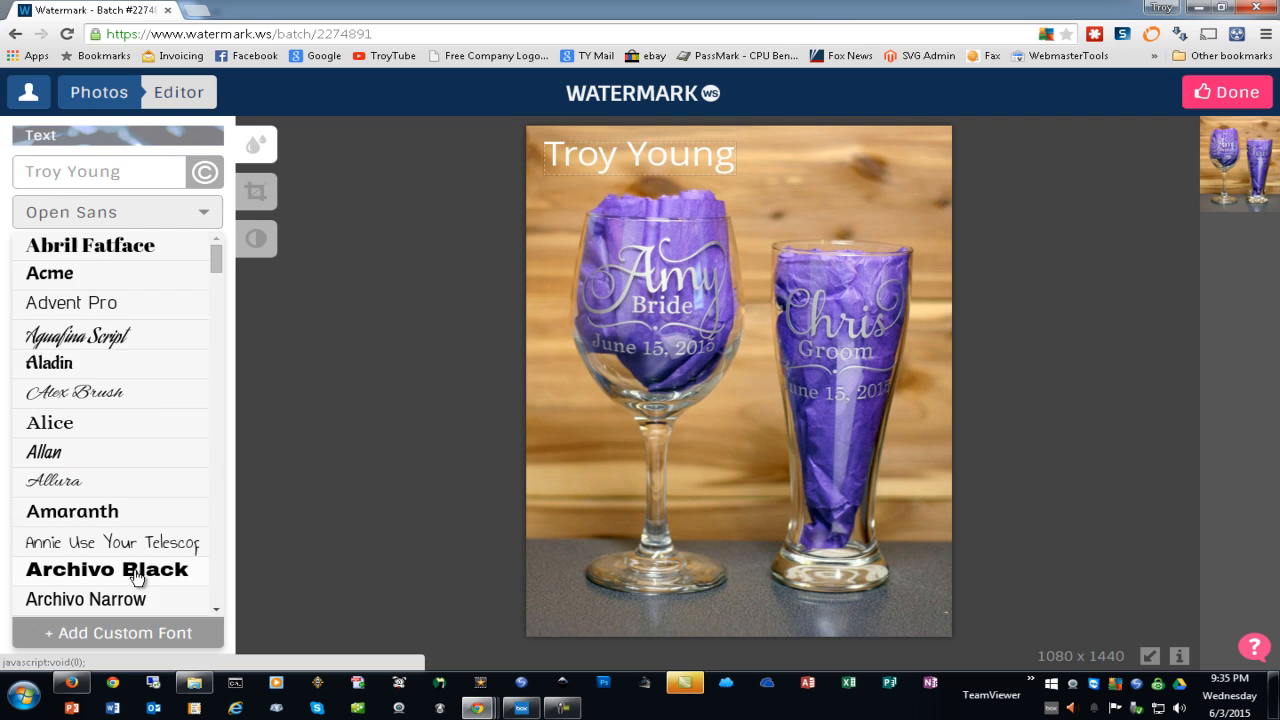
{"action": "left_click", "coordinate": [106, 568]}
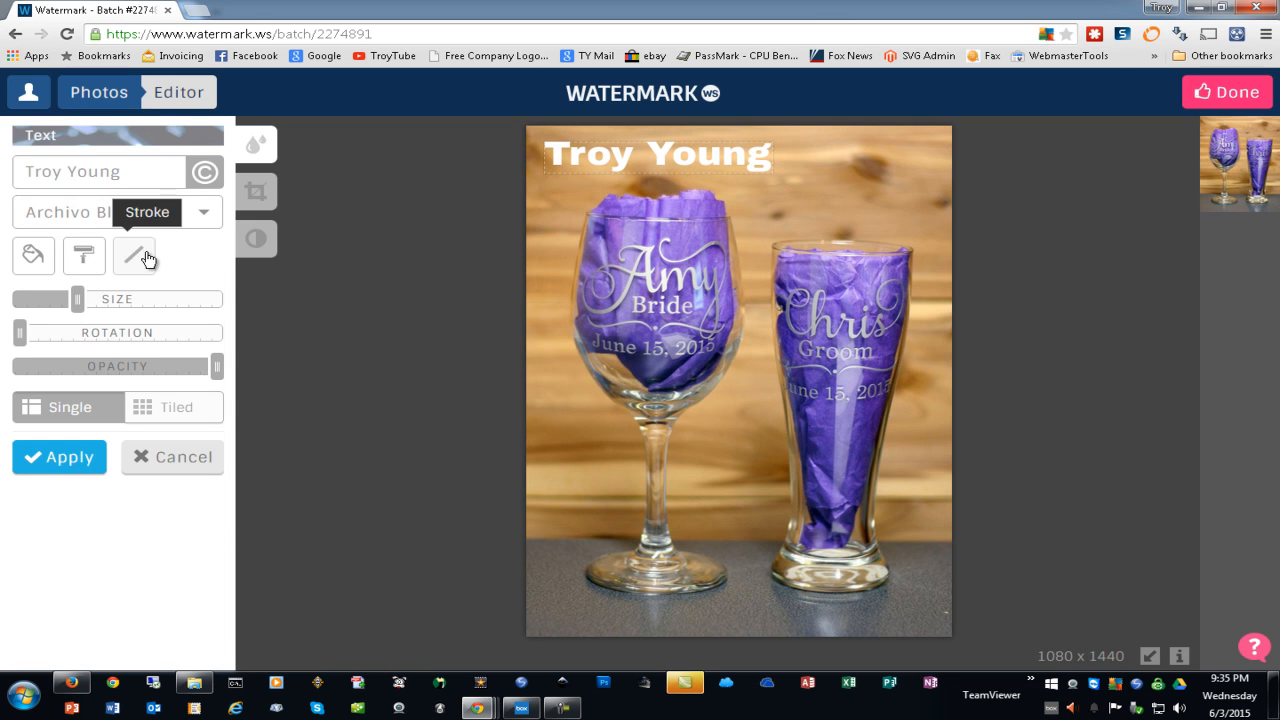
- Enlarge the watermark, centre it, lower its opacity, rotate it diagonally and keep it as a Single mark
{"action": "left_click_drag", "start_coordinate": [48, 300], "coordinate": [78, 300]}
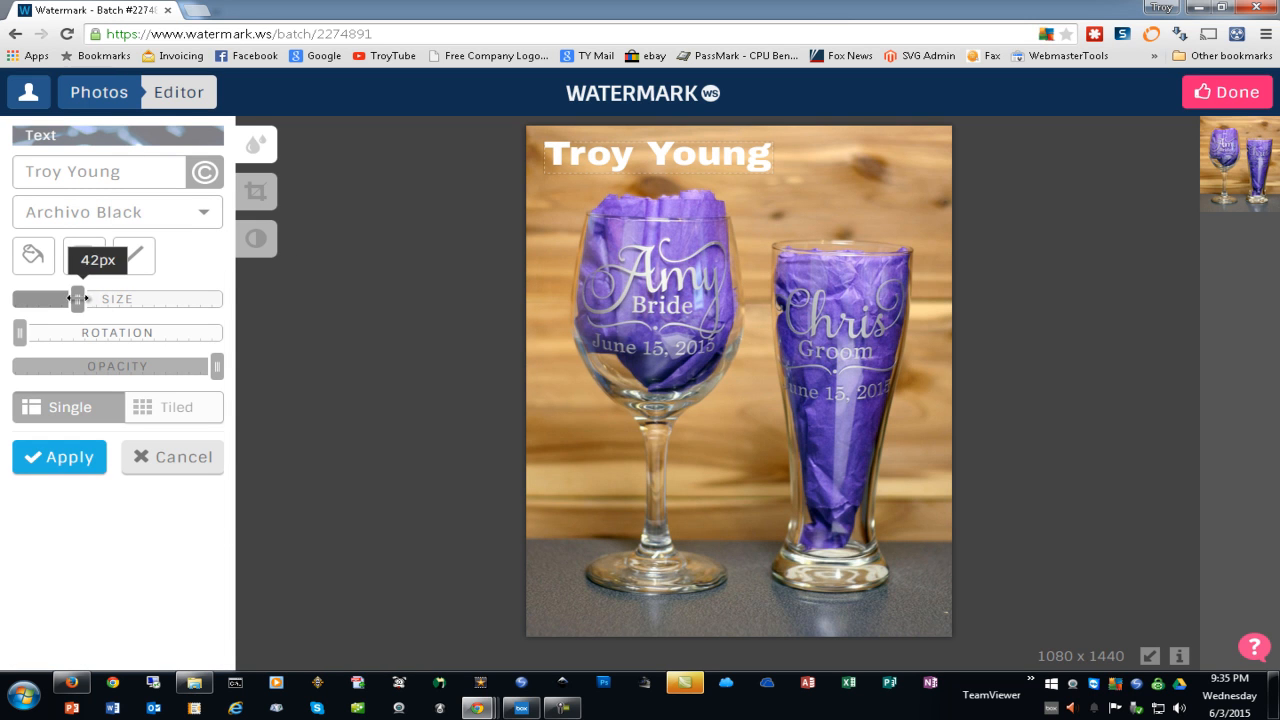
{"action": "left_click_drag", "start_coordinate": [76, 300], "coordinate": [116, 300]}
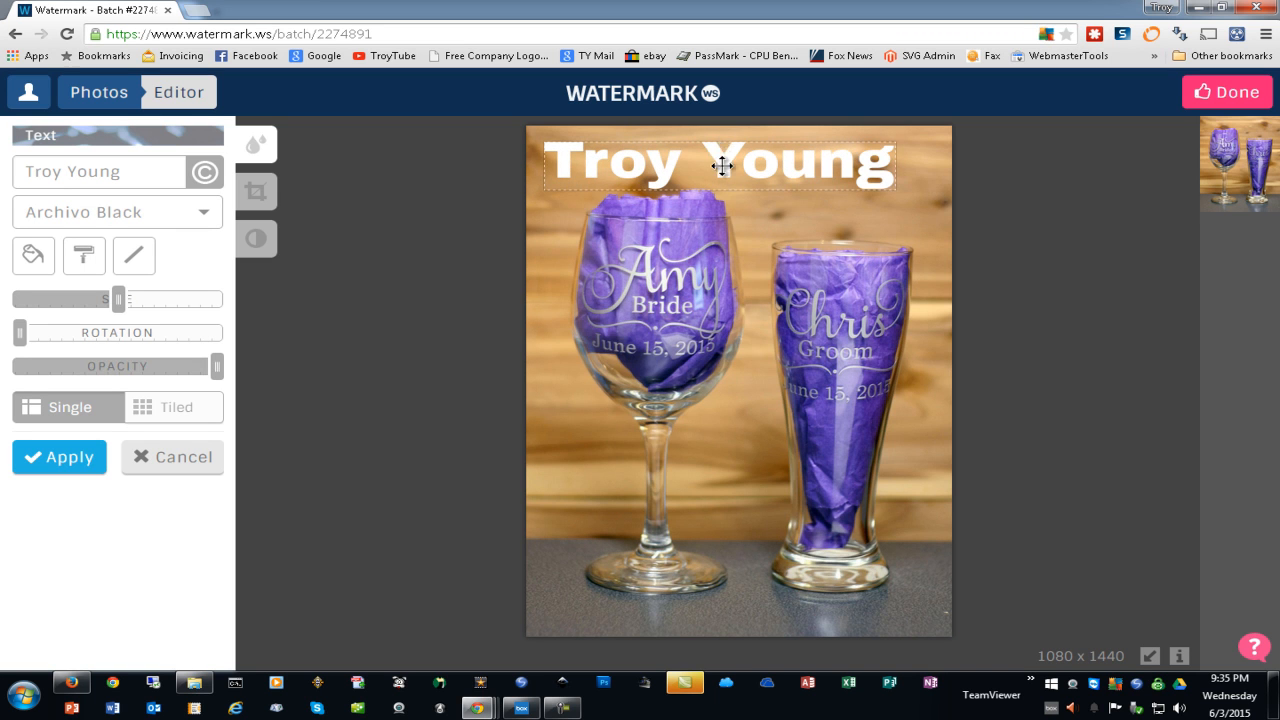
{"action": "left_click_drag", "start_coordinate": [722, 166], "coordinate": [748, 448]}
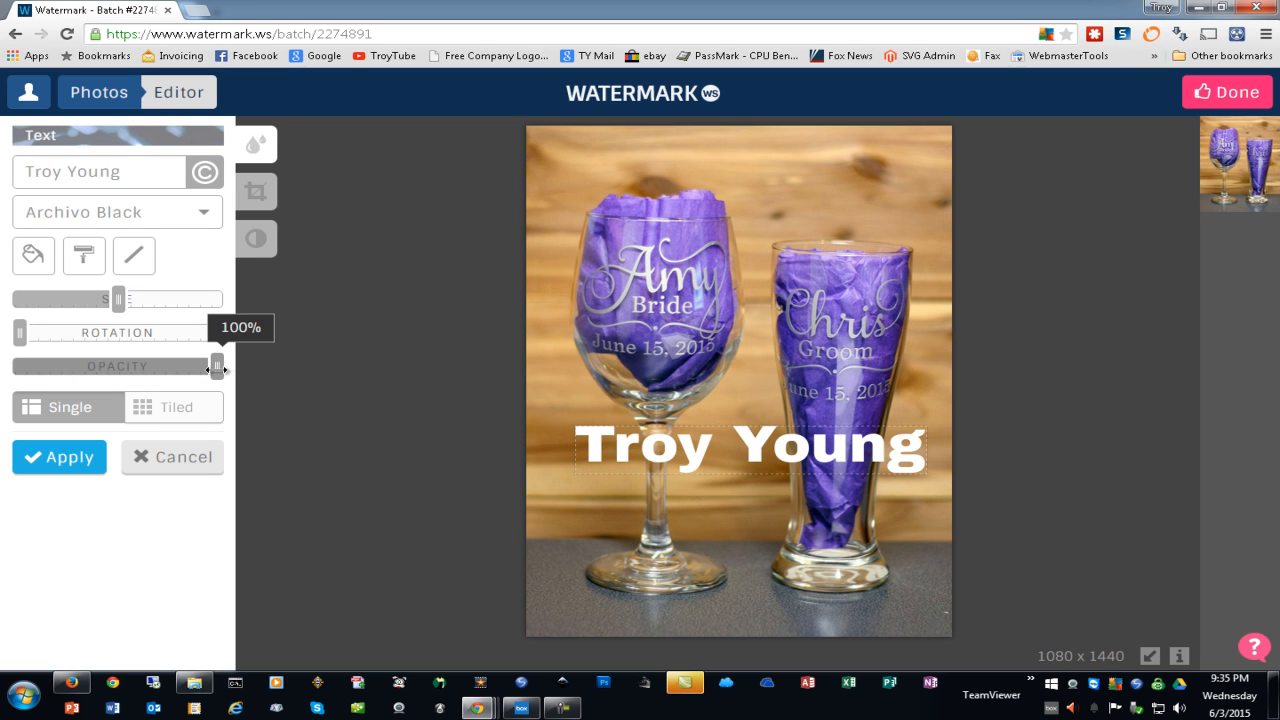
{"action": "left_click_drag", "start_coordinate": [216, 368], "coordinate": [172, 368]}
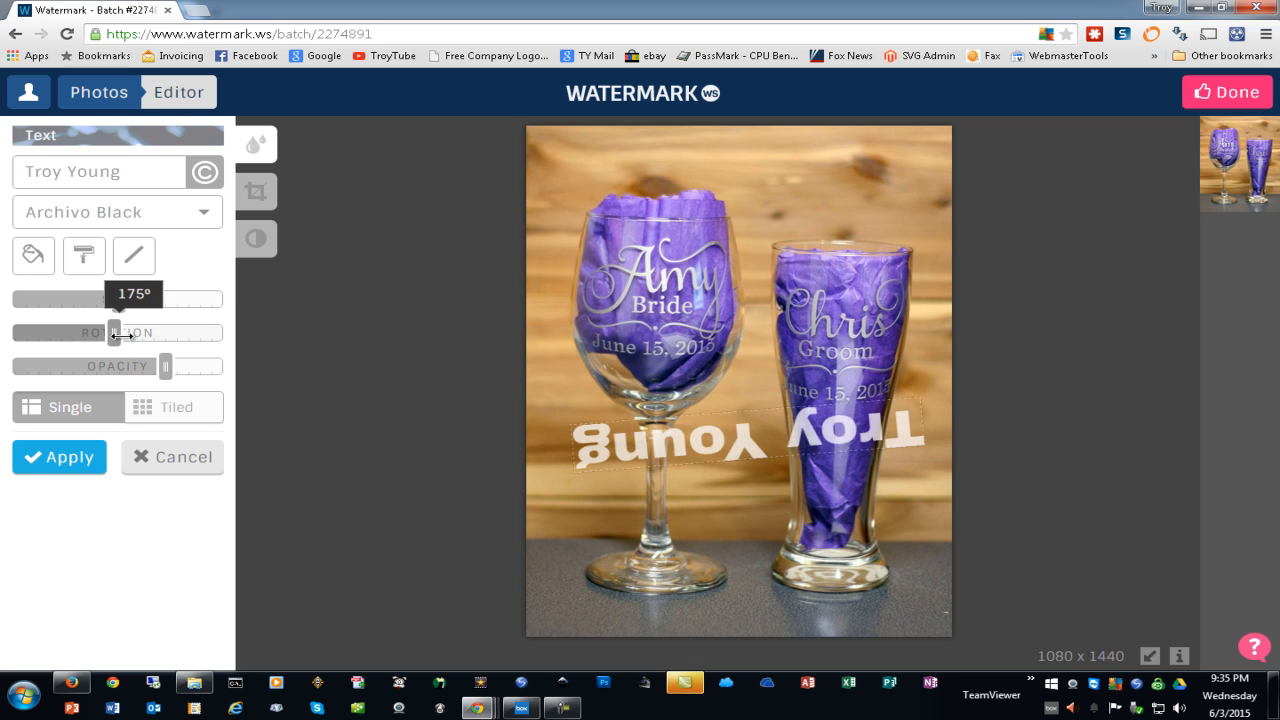
{"action": "left_click_drag", "start_coordinate": [116, 332], "coordinate": [192, 332]}
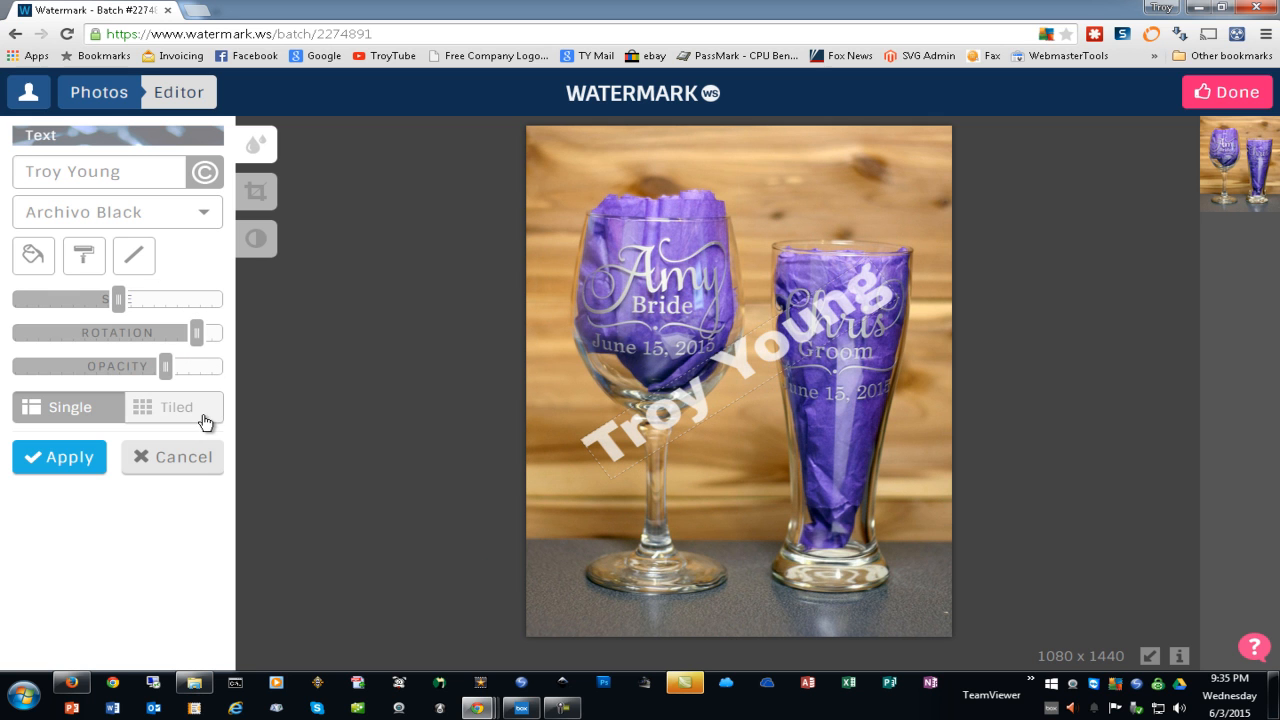
{"action": "left_click", "coordinate": [176, 408]}
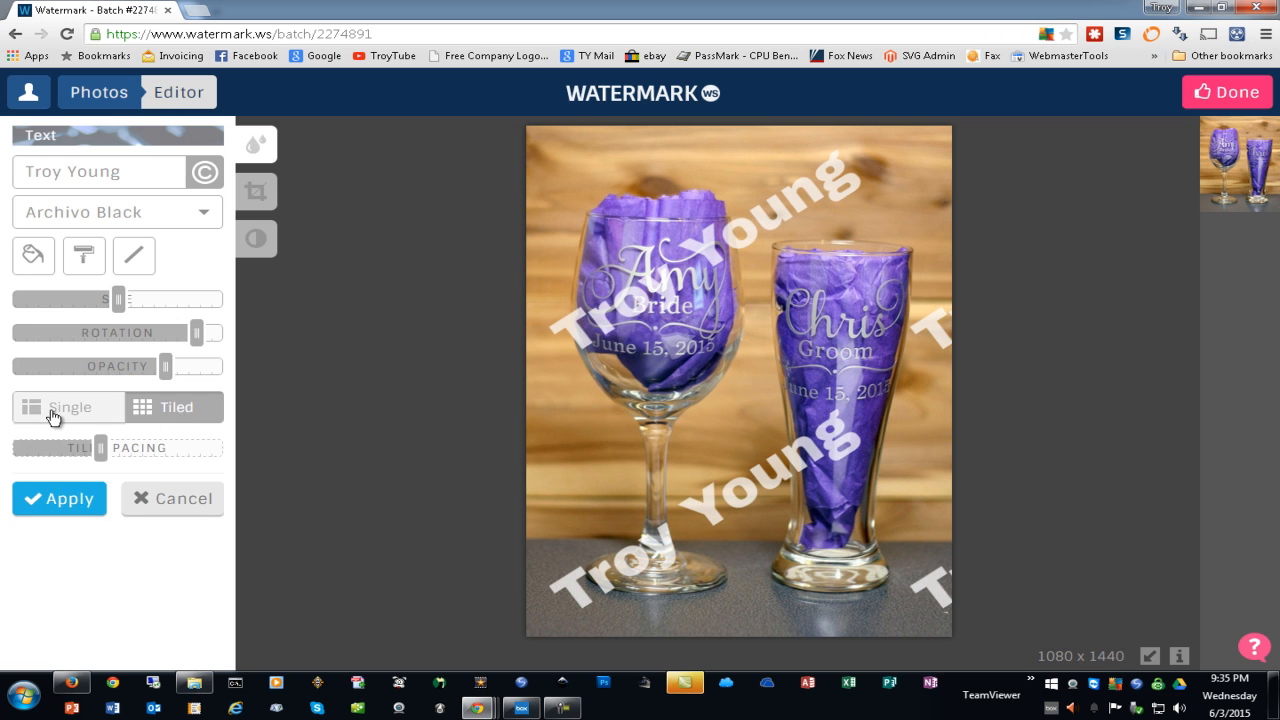
{"action": "left_click", "coordinate": [68, 408]}
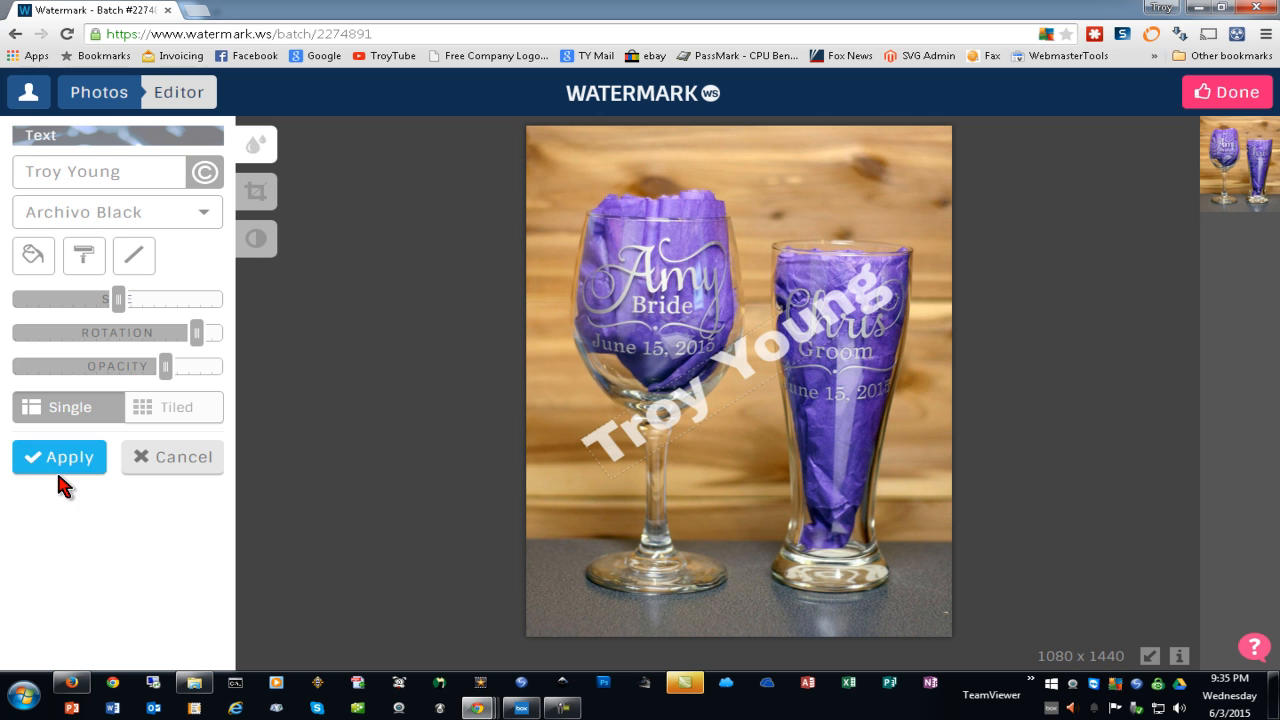
- Apply the watermark, skip saving a template, and mark the photo Done for processing
{"action": "left_click", "coordinate": [58, 456]}
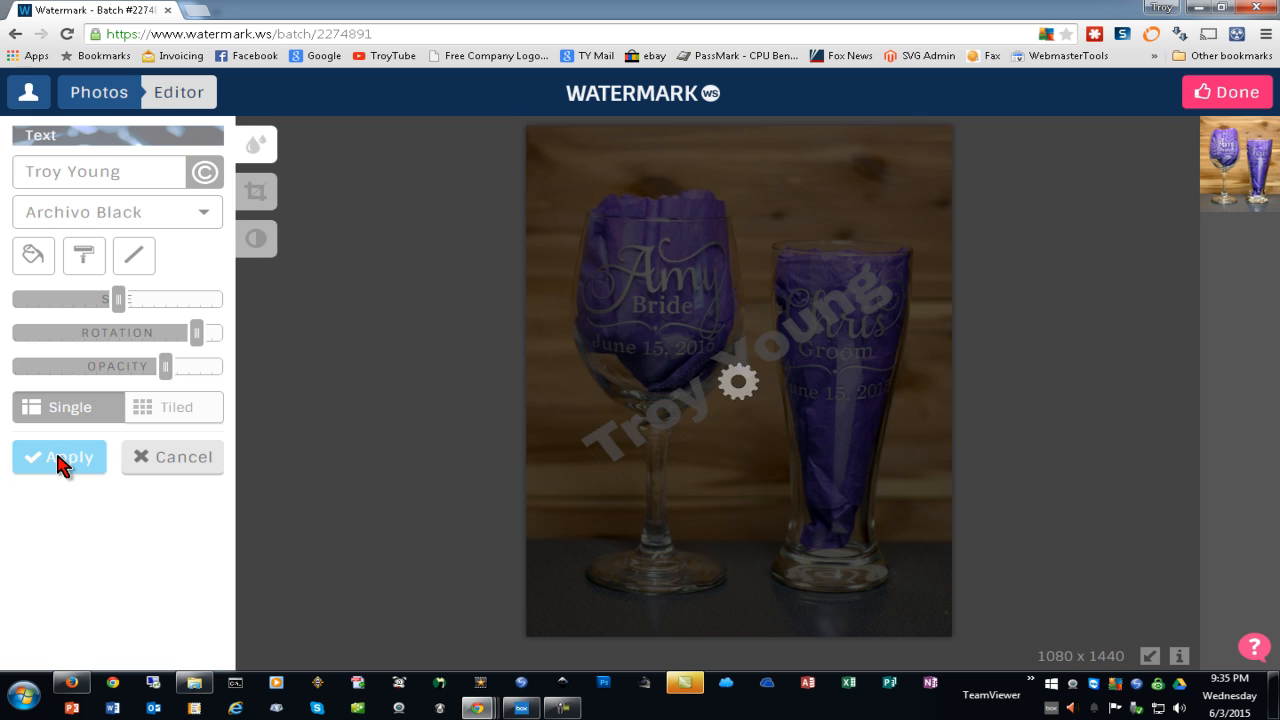
{"action": "left_click", "coordinate": [58, 456]}
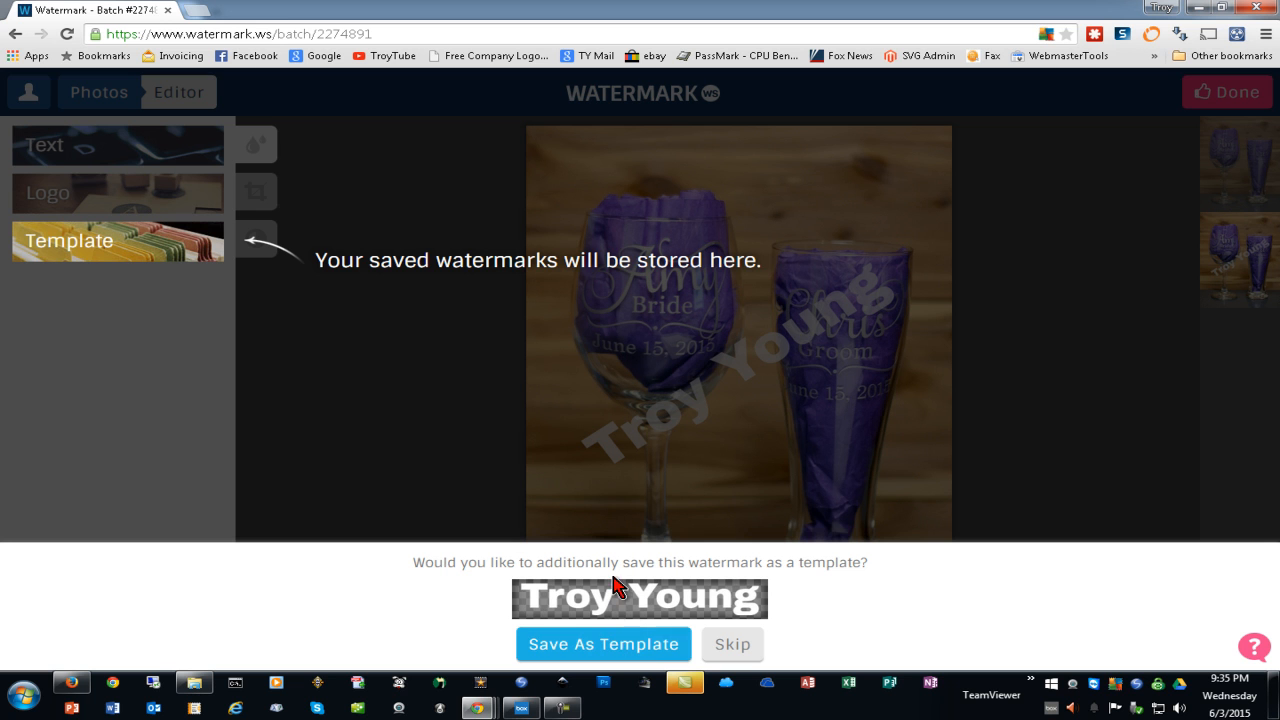
{"action": "mouse_move", "coordinate": [798, 616]}
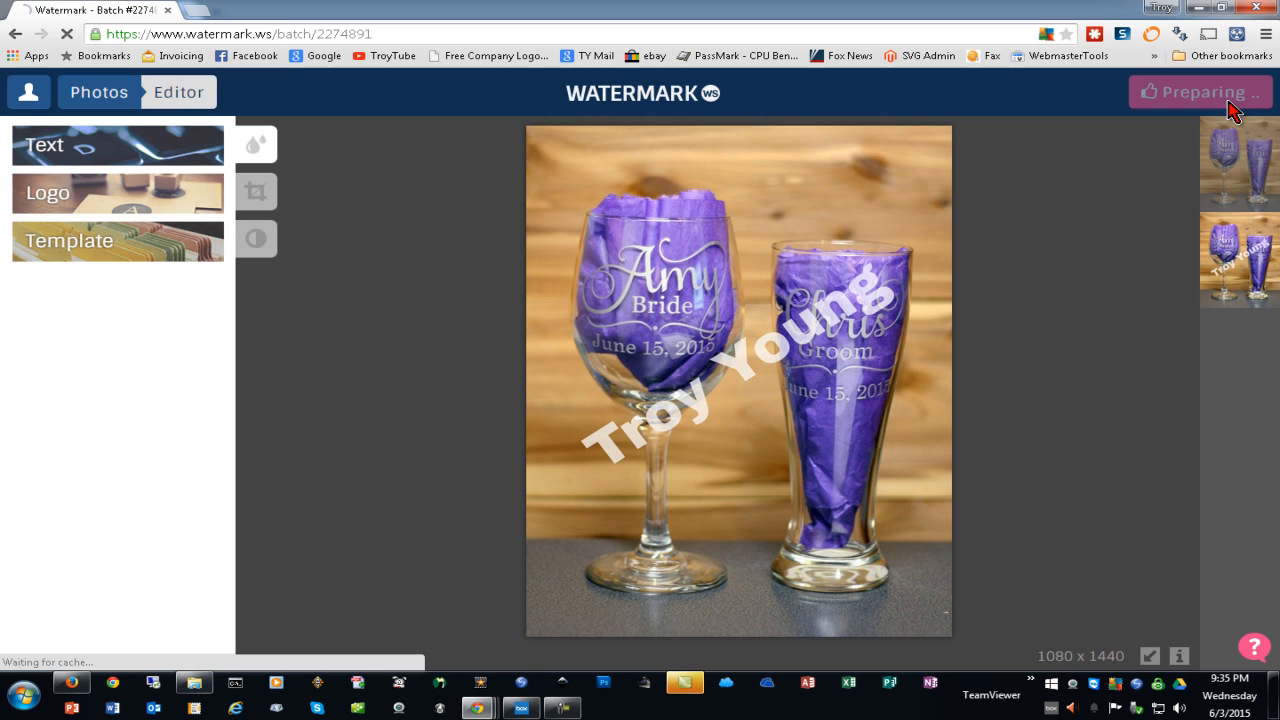
{"action": "left_click", "coordinate": [1200, 92]}
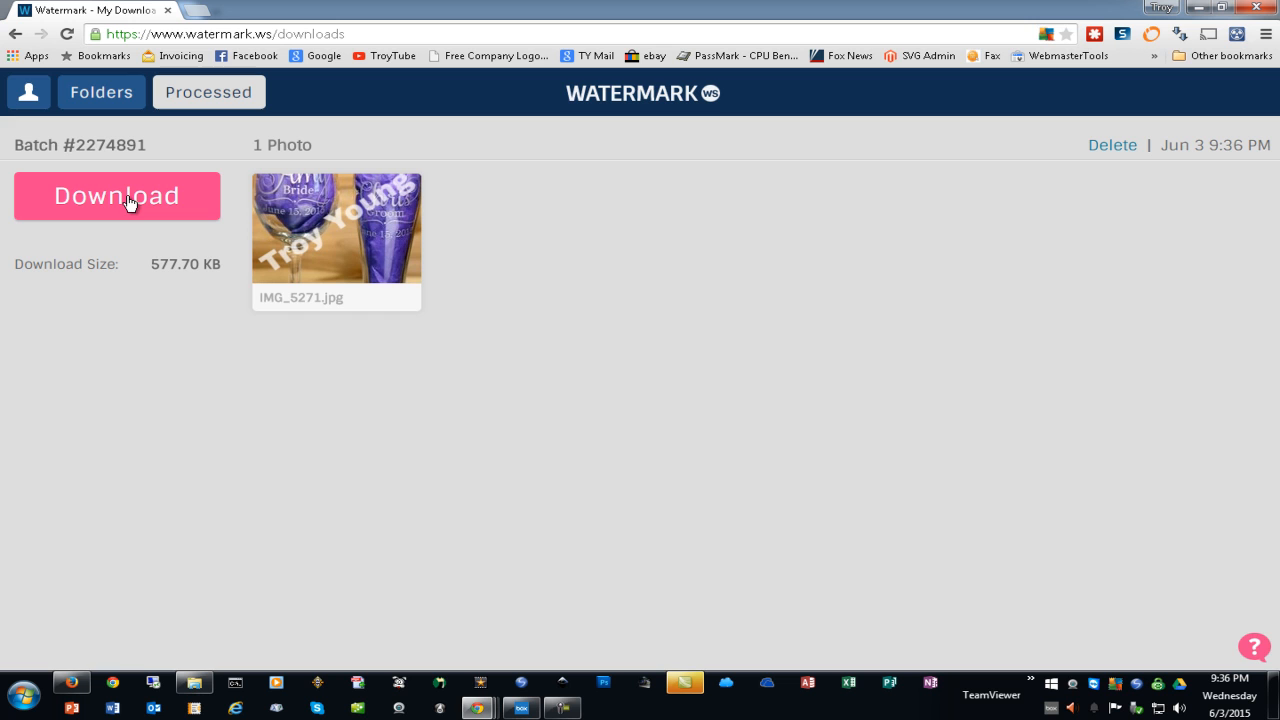
- Download the watermarked IMG_5271.jpg, then delete the processed batch and confirm
{"action": "left_click", "coordinate": [116, 196]}
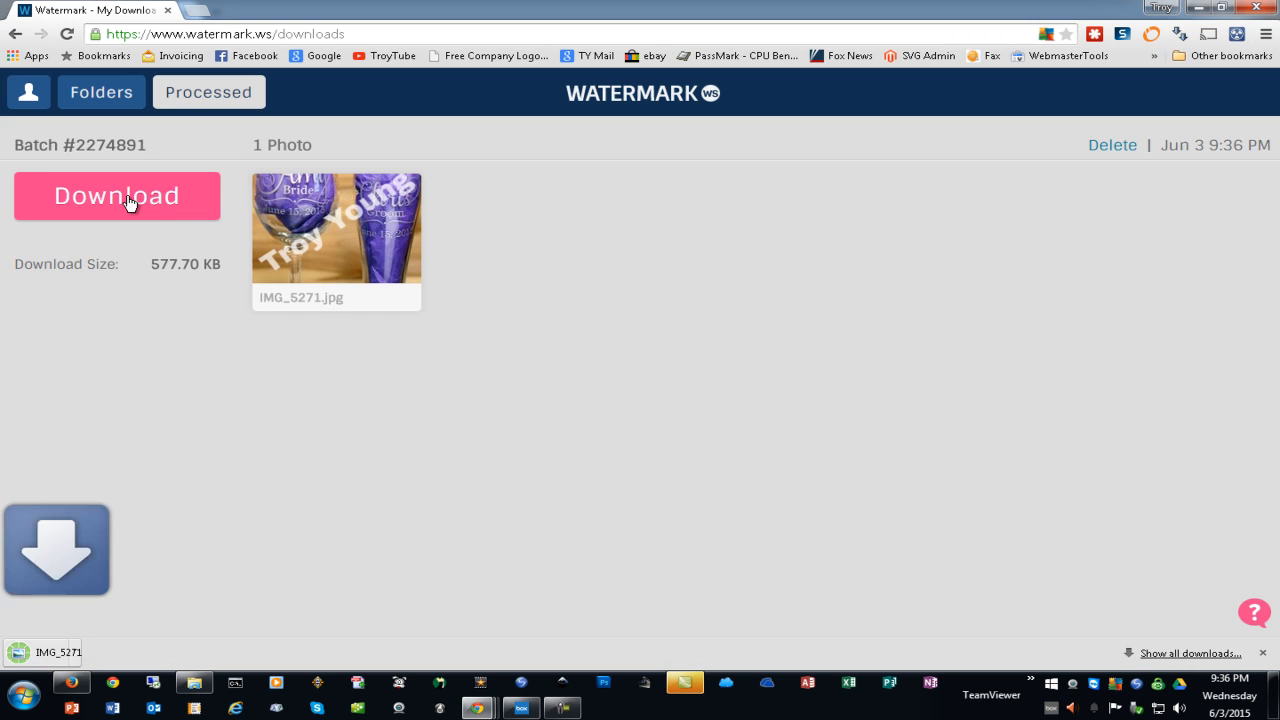
{"action": "left_click", "coordinate": [116, 196]}
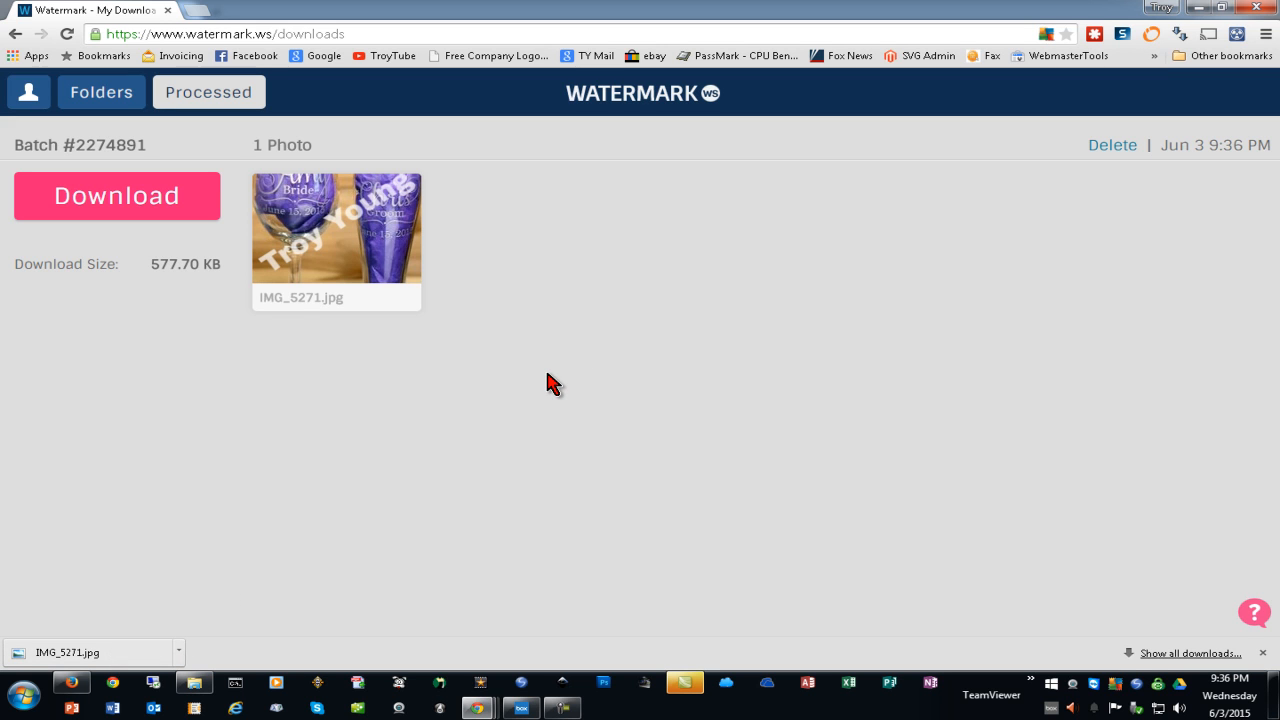
{"action": "mouse_move", "coordinate": [592, 314]}
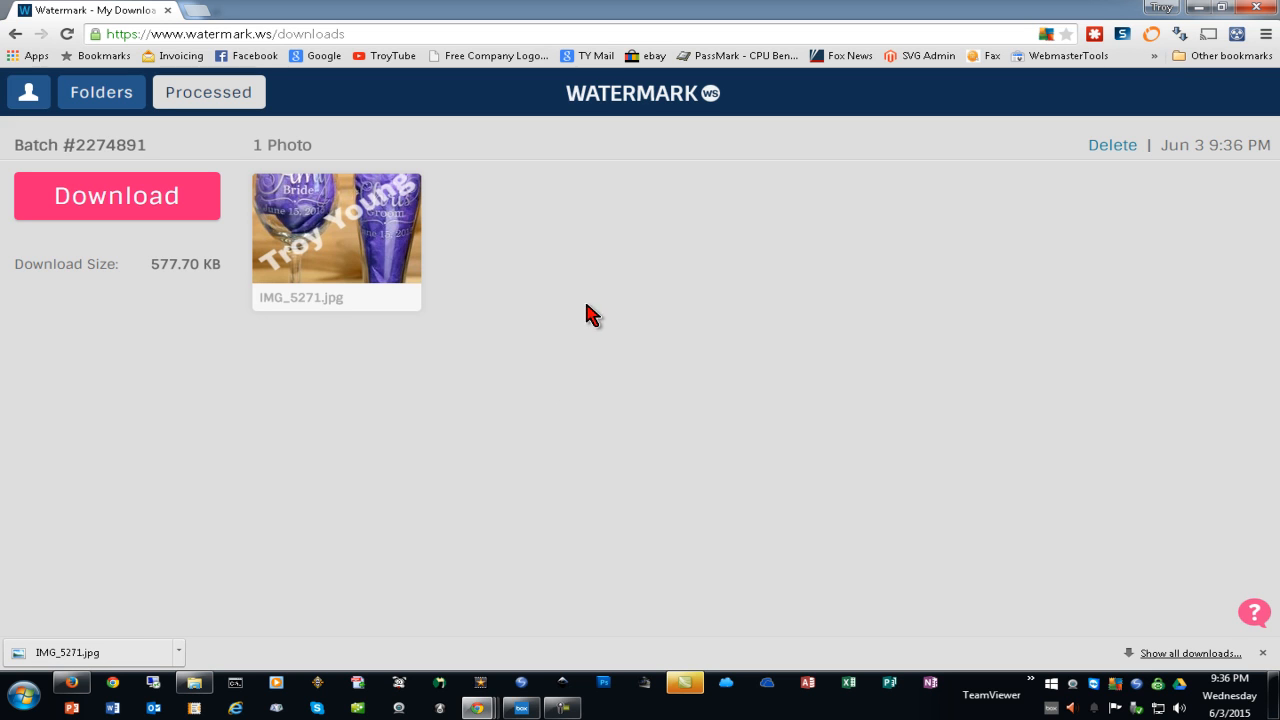
{"action": "mouse_move", "coordinate": [572, 314]}
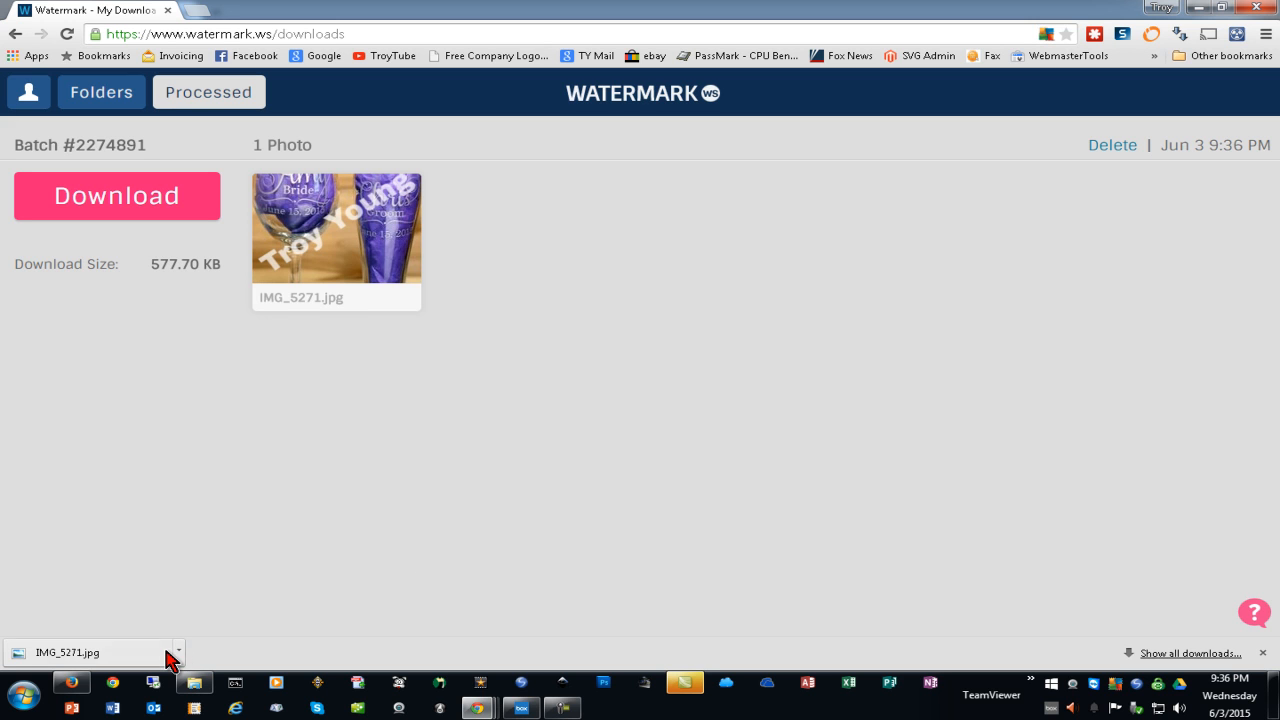
{"action": "mouse_move", "coordinate": [448, 490]}
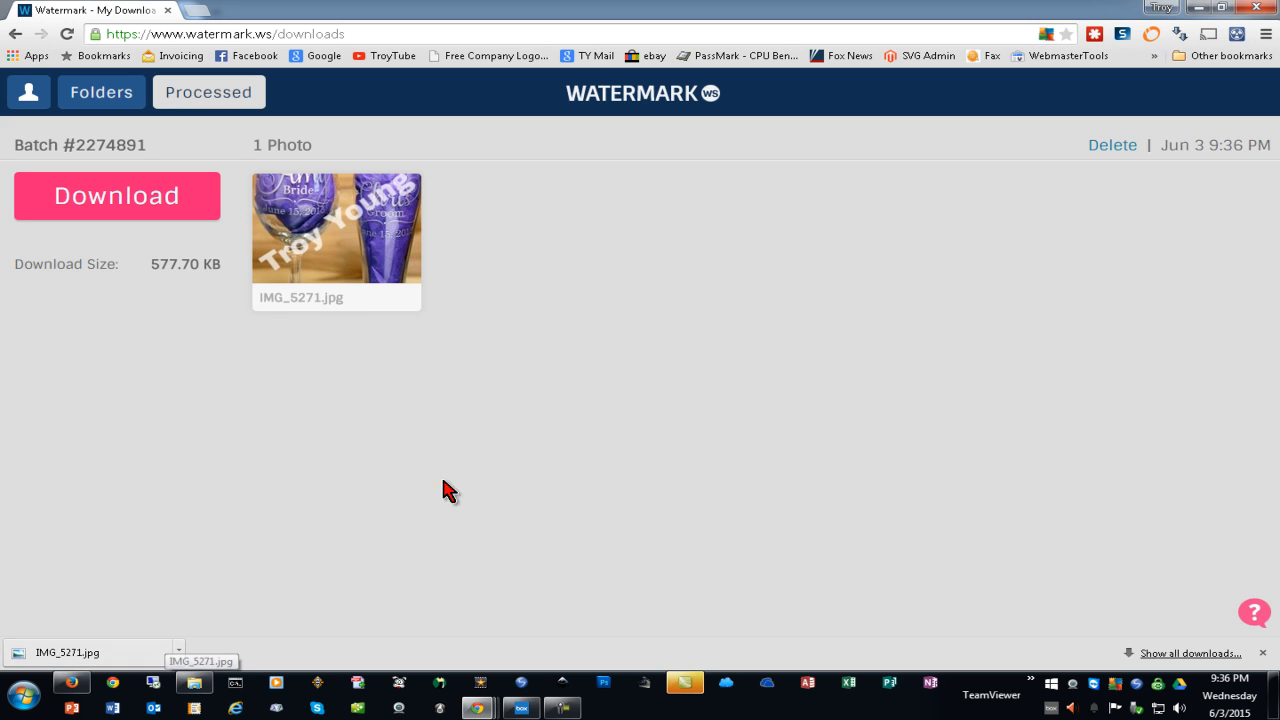
{"action": "mouse_move", "coordinate": [336, 228]}
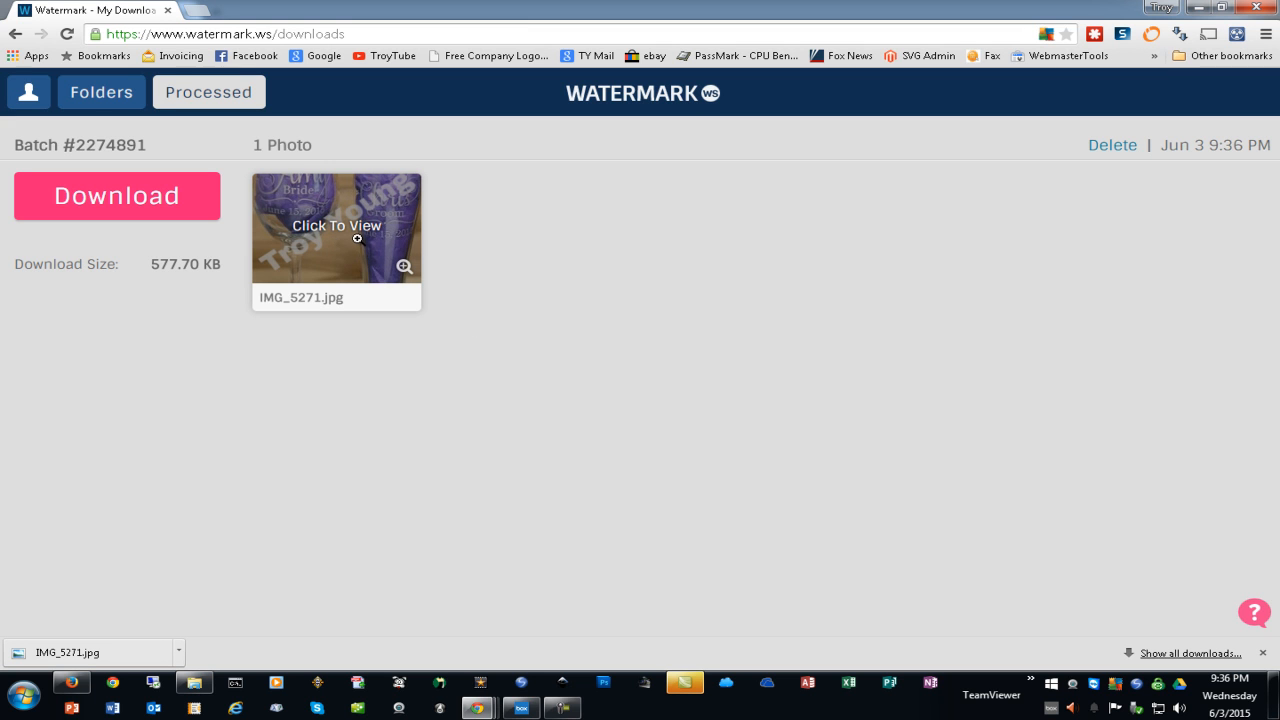
{"action": "left_click", "coordinate": [1112, 144]}
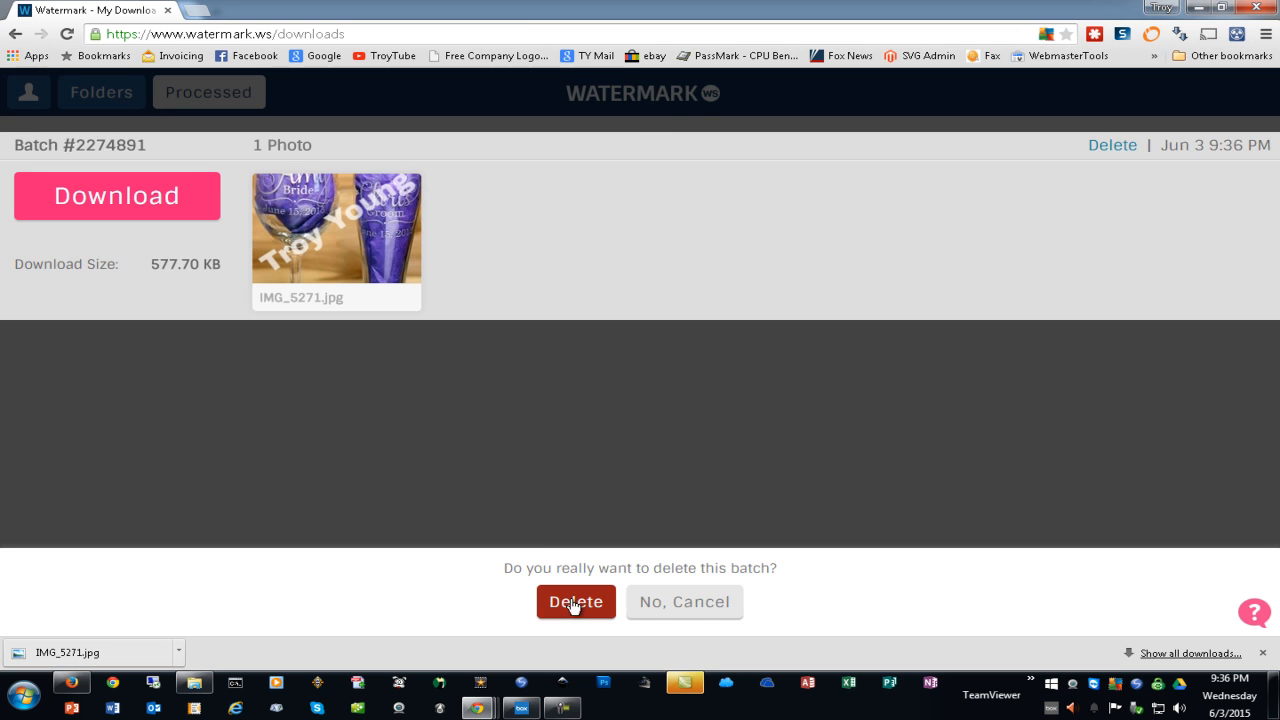
{"action": "left_click", "coordinate": [576, 600]}
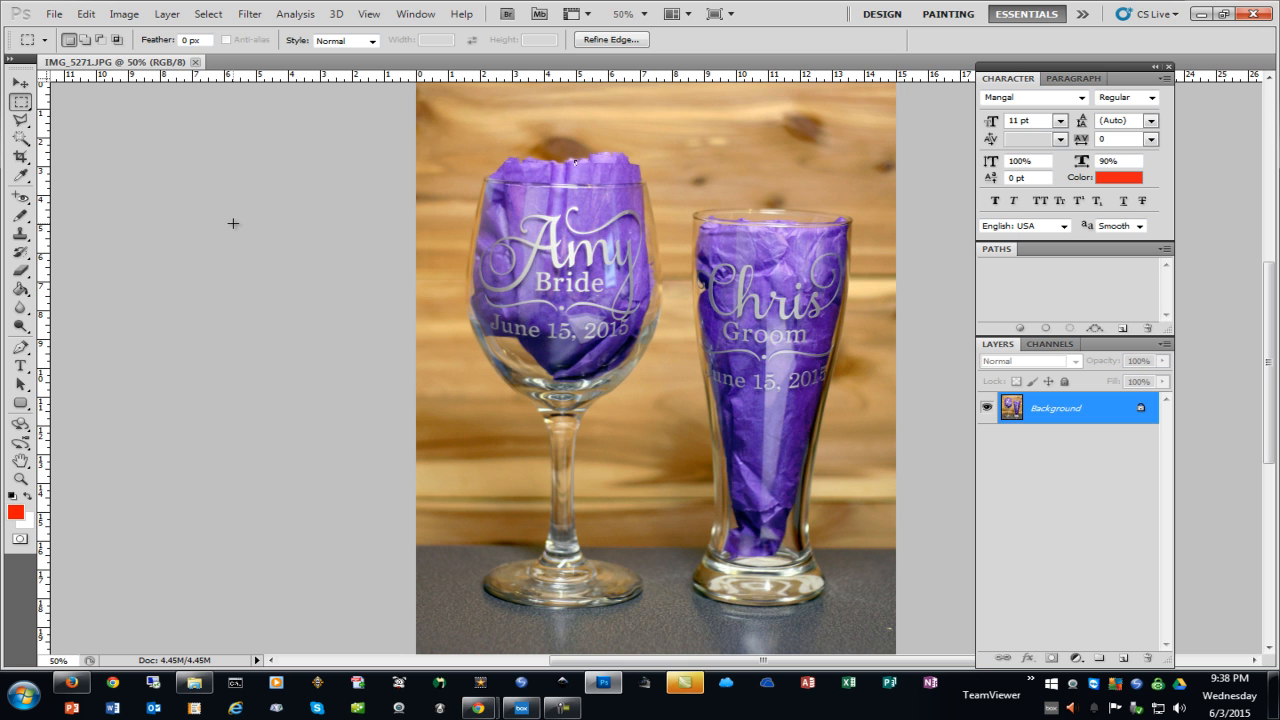
{"action": "mouse_move", "coordinate": [62, 390]}
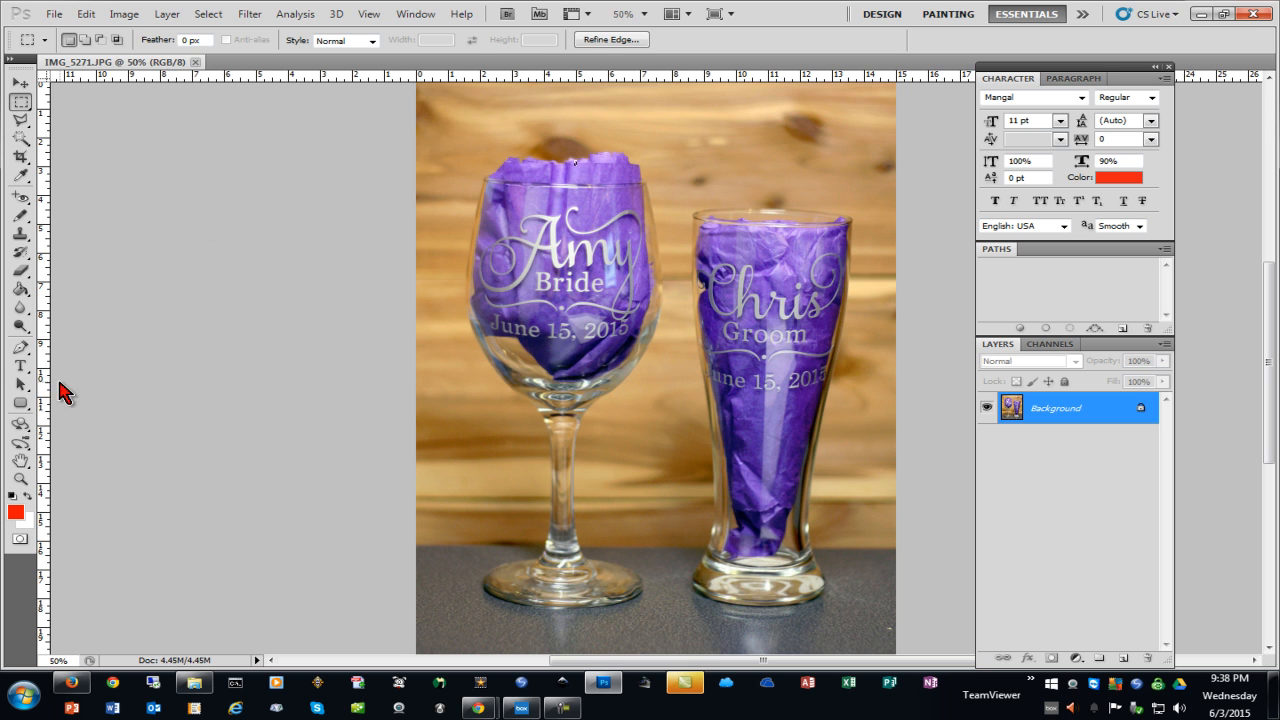
- Start a new Horizontal Type text layer on the photo at 100 pt font size
{"action": "left_click", "coordinate": [20, 364]}
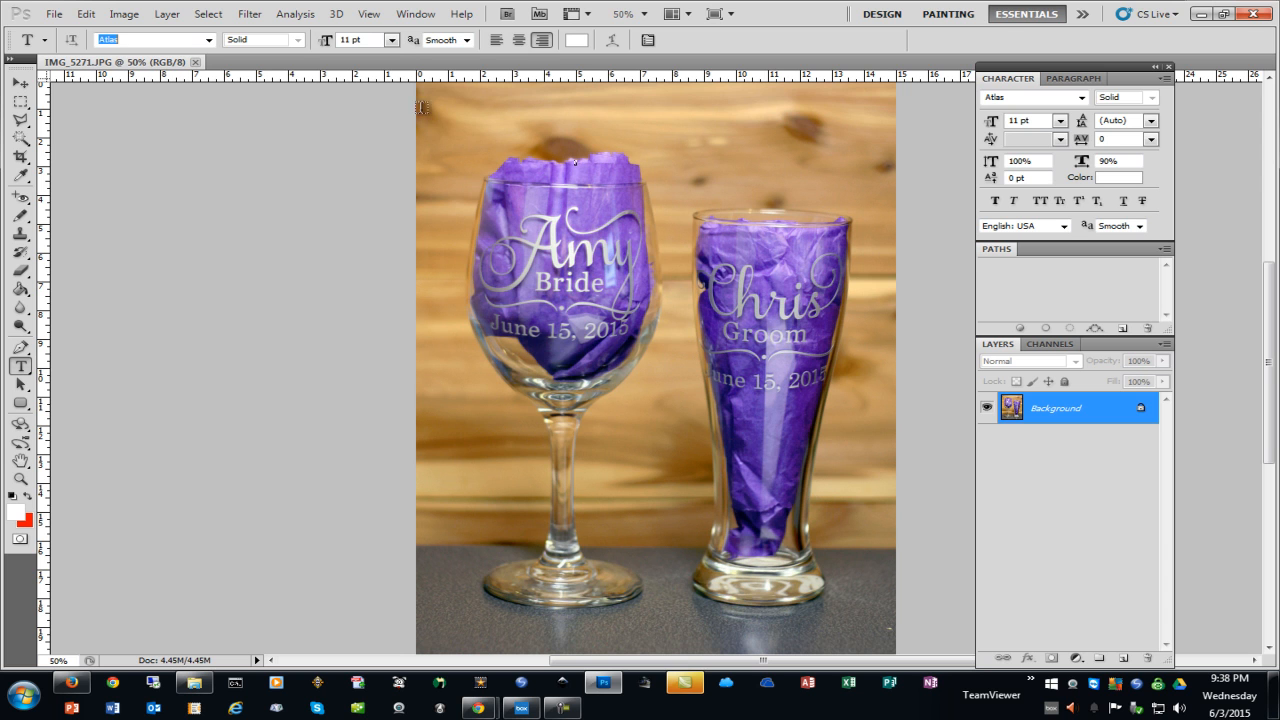
{"action": "left_click", "coordinate": [360, 40]}
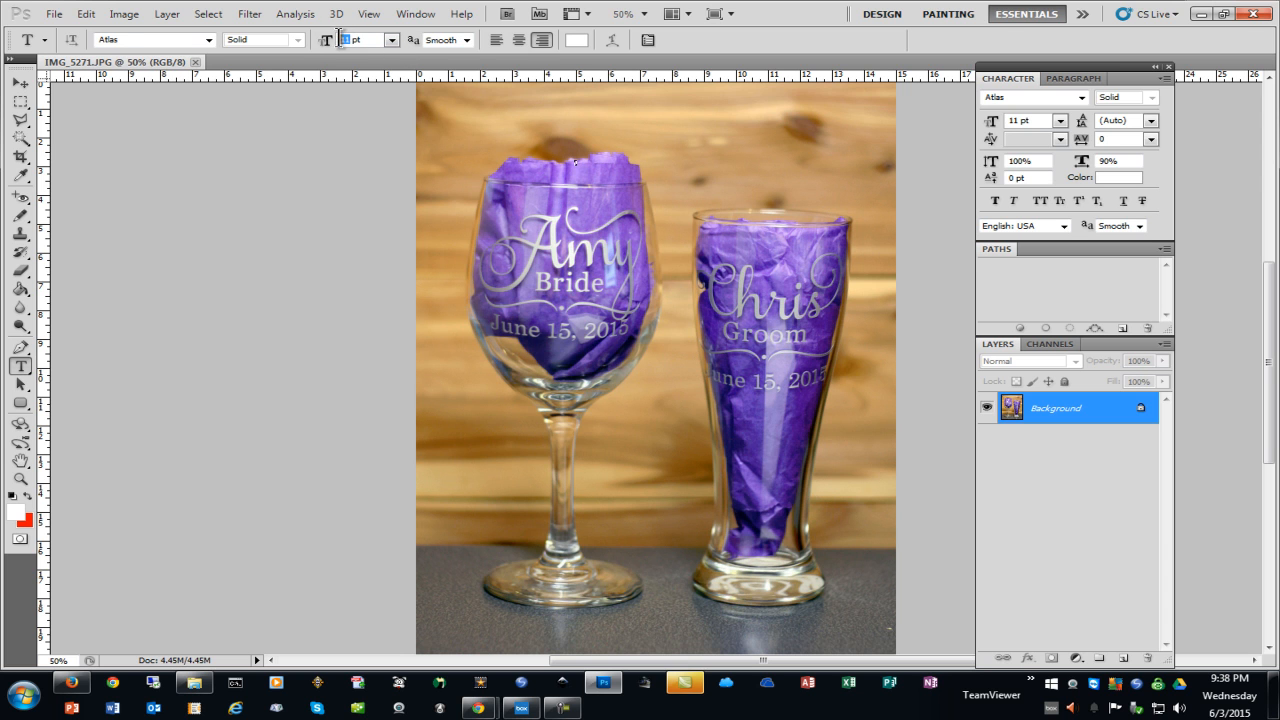
{"action": "type", "text": "100"}
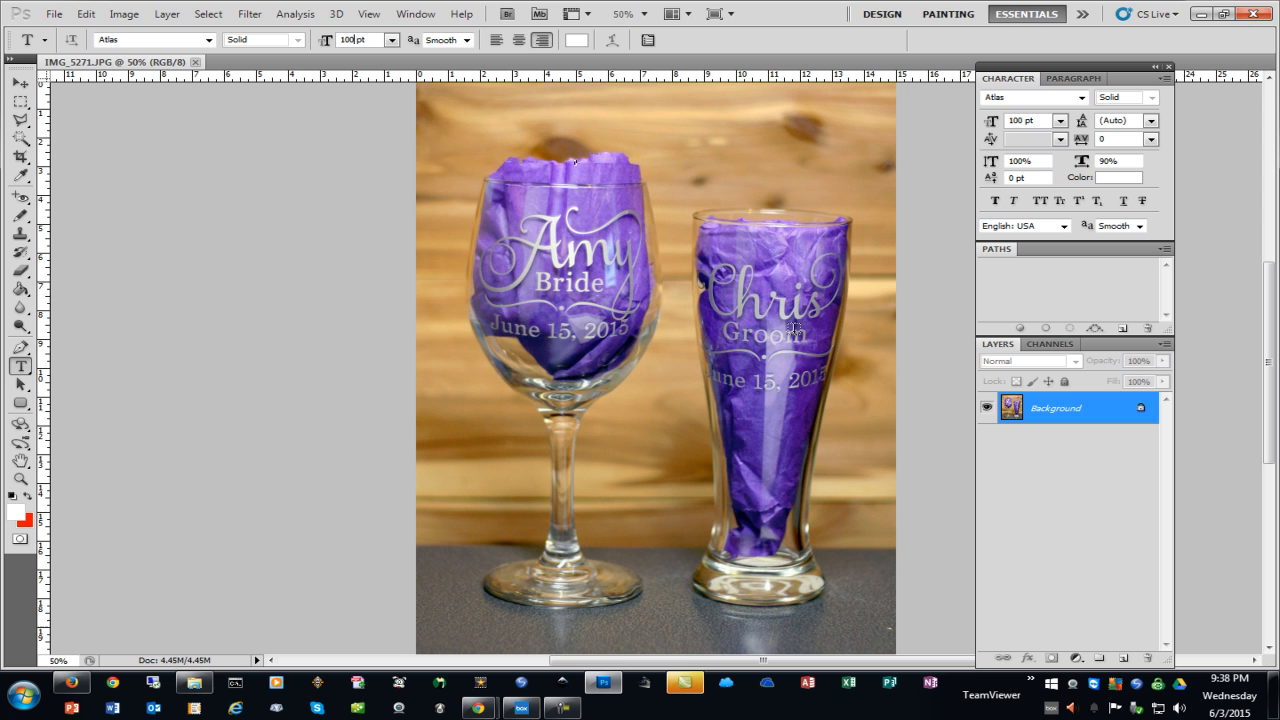
{"action": "left_click", "coordinate": [792, 328]}
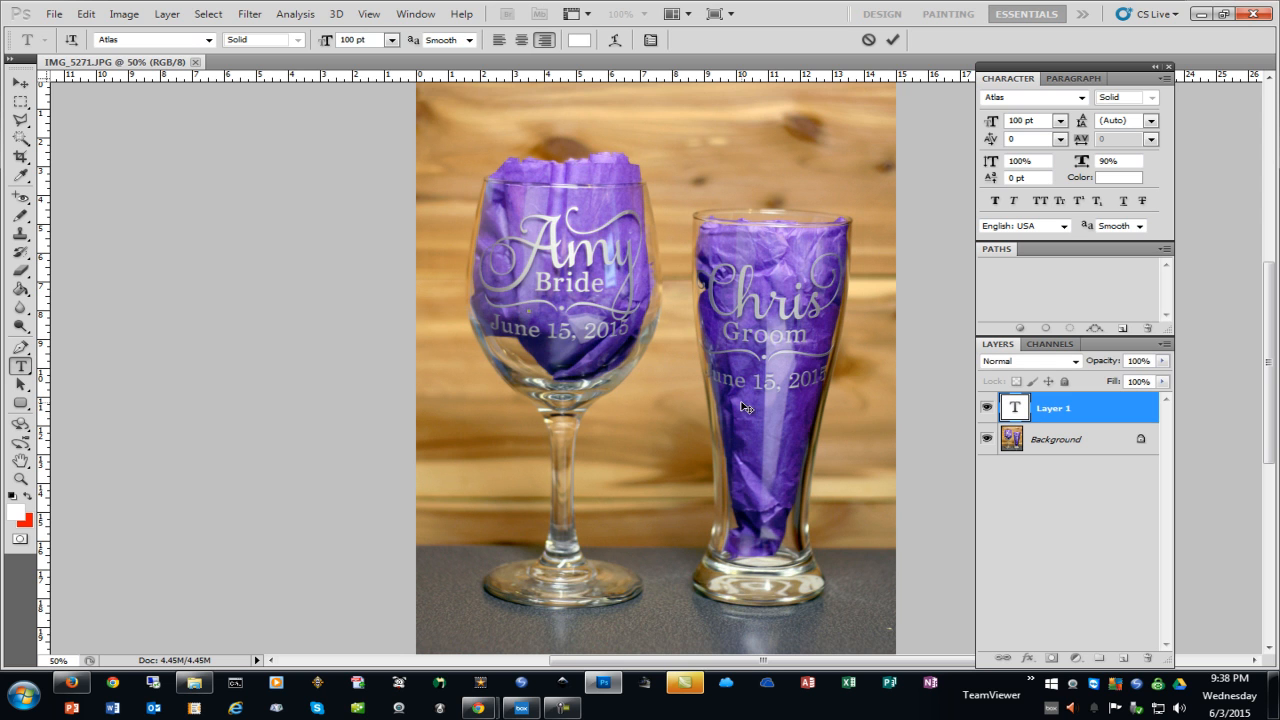
{"action": "mouse_move", "coordinate": [742, 402]}
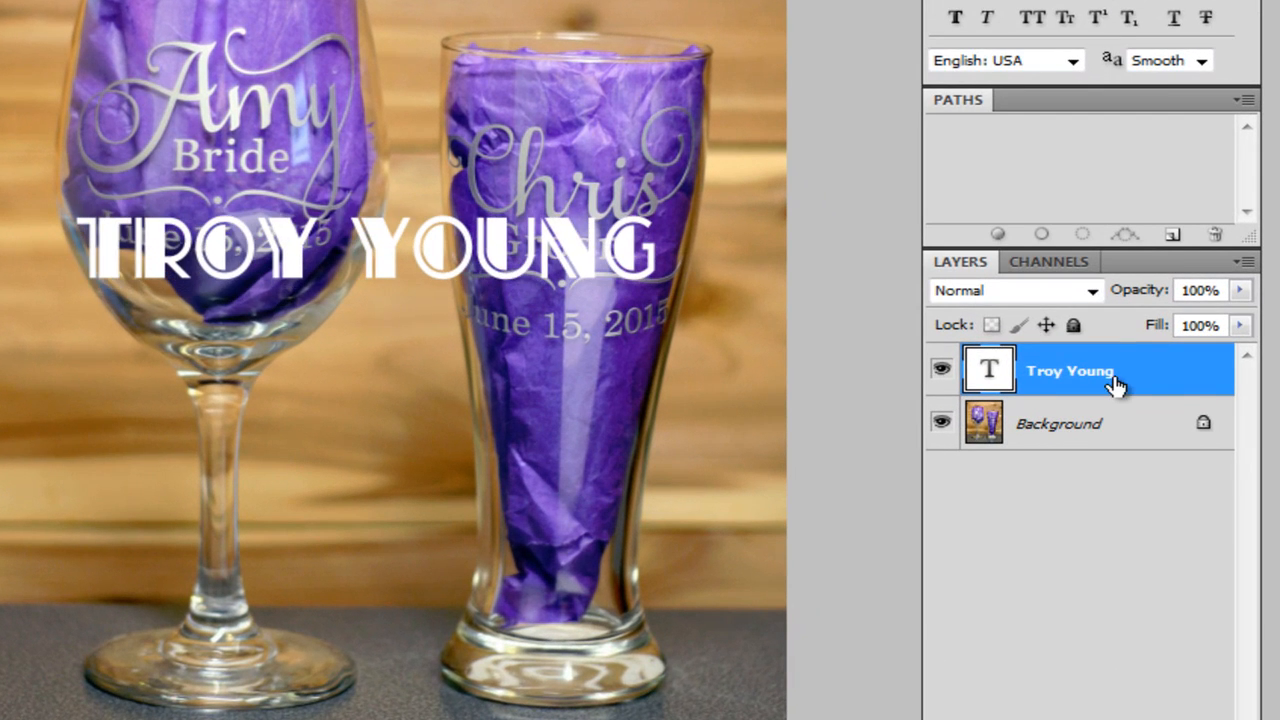
- Rasterize the Troy Young layer and lower its opacity to 81%
{"action": "right_click", "coordinate": [1068, 370]}
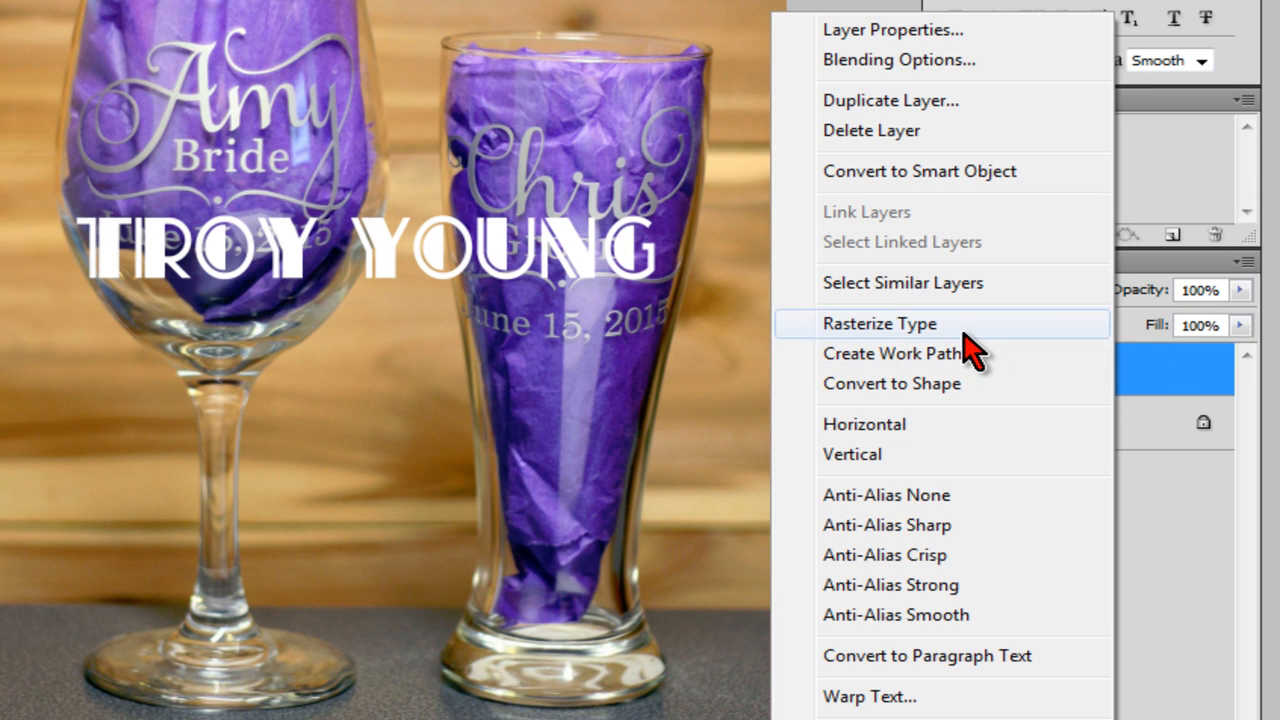
{"action": "left_click", "coordinate": [880, 324]}
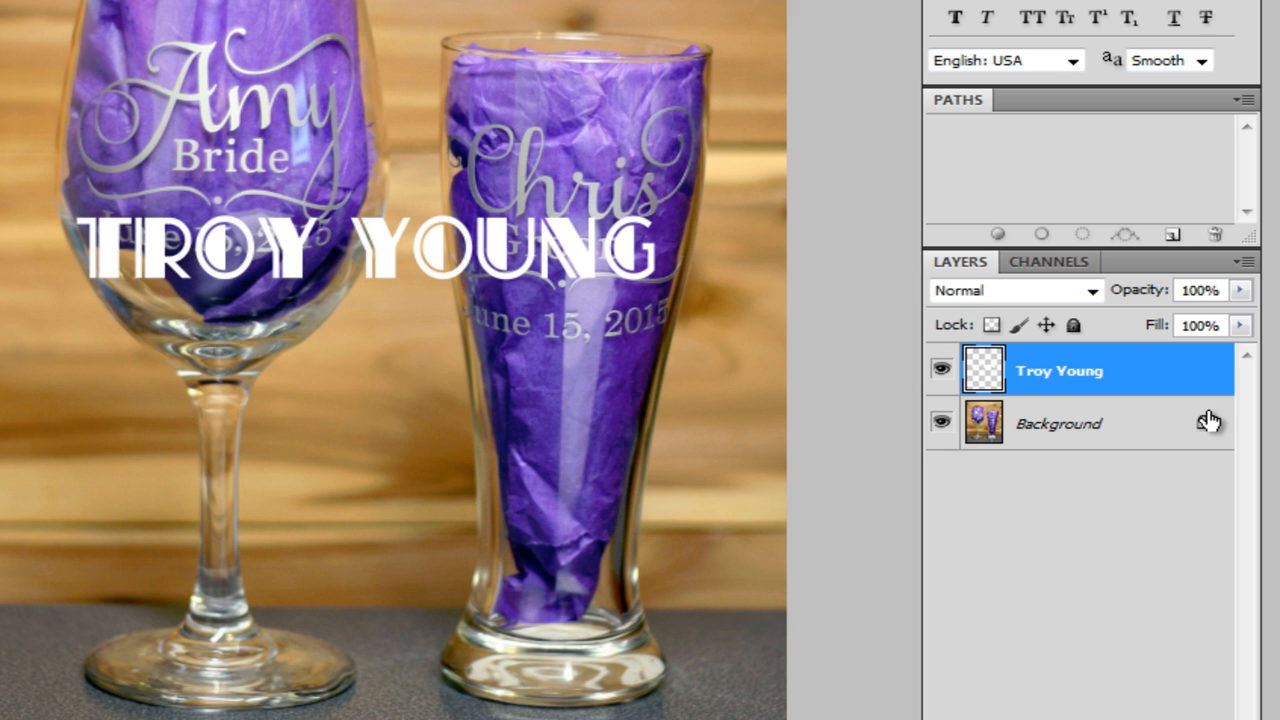
{"action": "left_click", "coordinate": [1240, 290]}
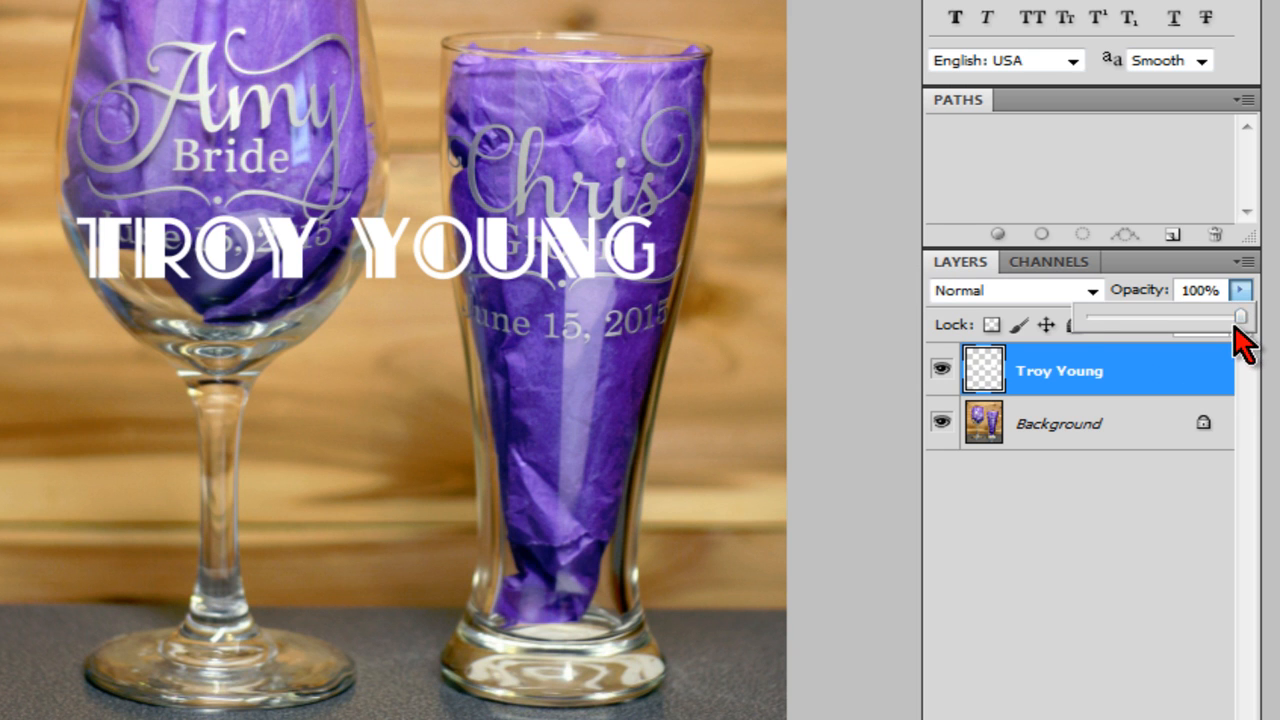
{"action": "left_click_drag", "start_coordinate": [1240, 316], "coordinate": [1162, 316]}
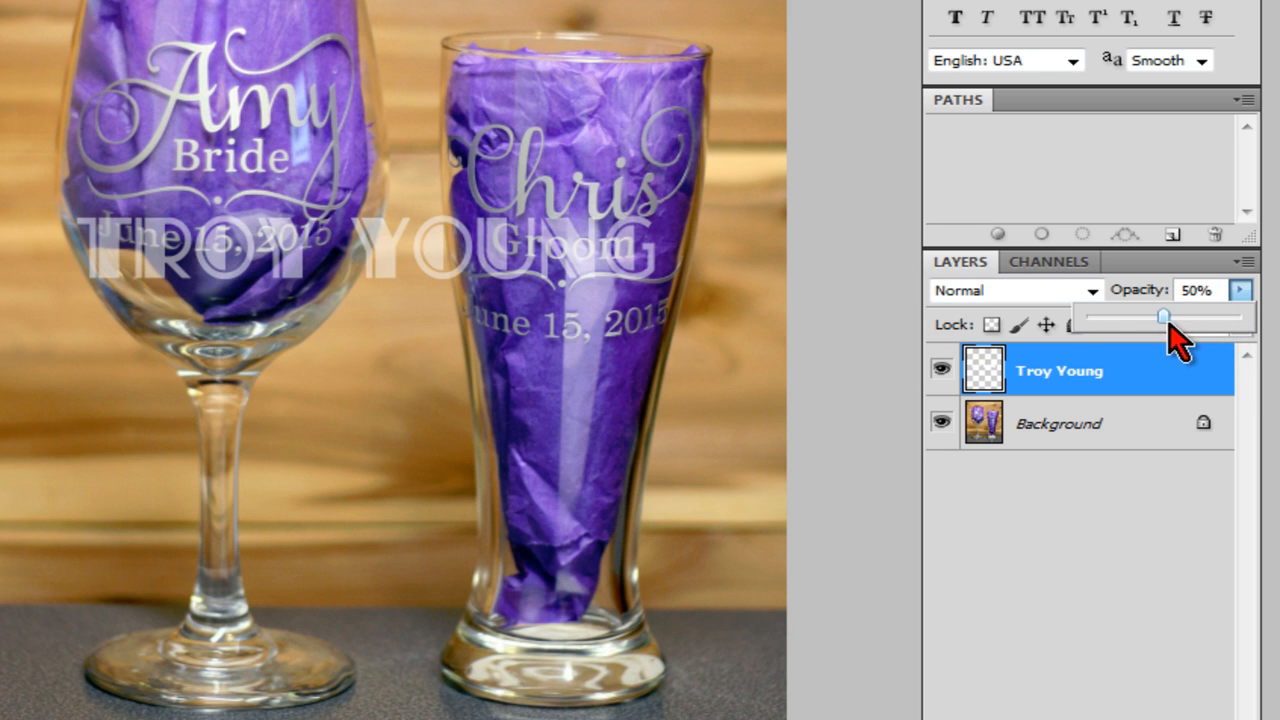
{"action": "left_click_drag", "start_coordinate": [1164, 316], "coordinate": [1212, 316]}
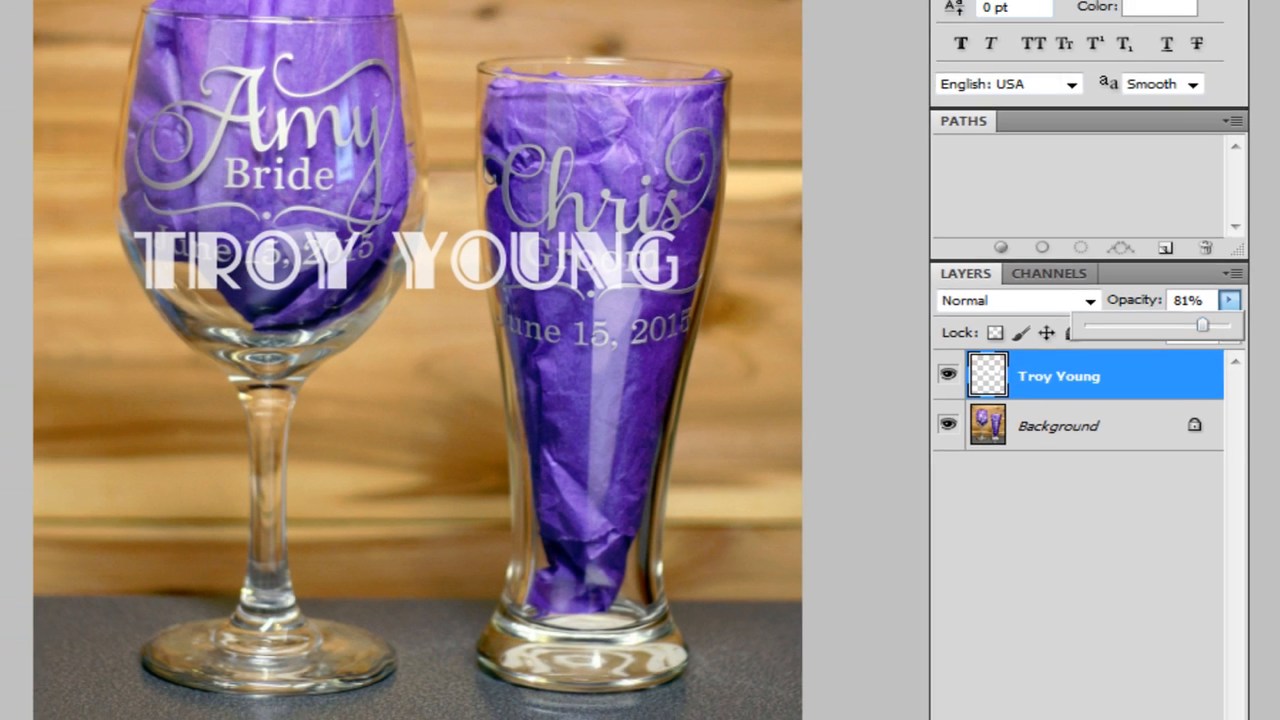
- Rotate the watermark layer via Edit > Transform, then duplicate it twice for three scattered copies
{"action": "left_click", "coordinate": [86, 12]}
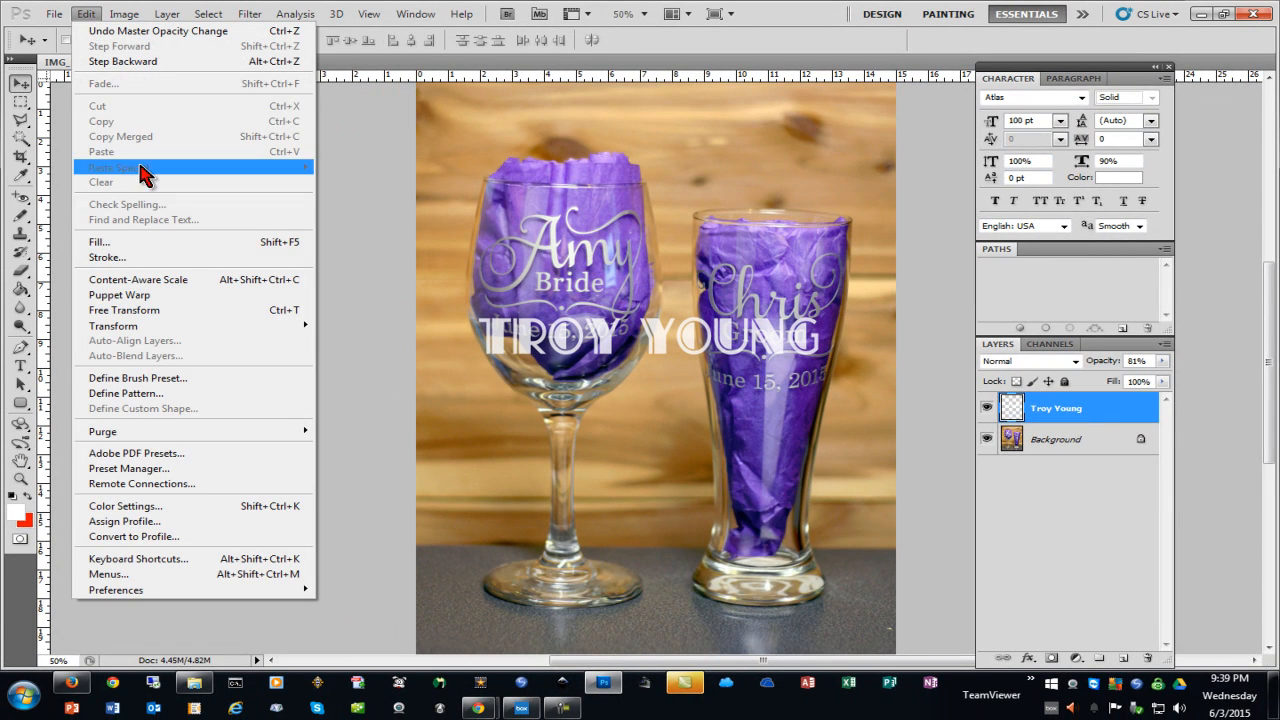
{"action": "mouse_move", "coordinate": [124, 310]}
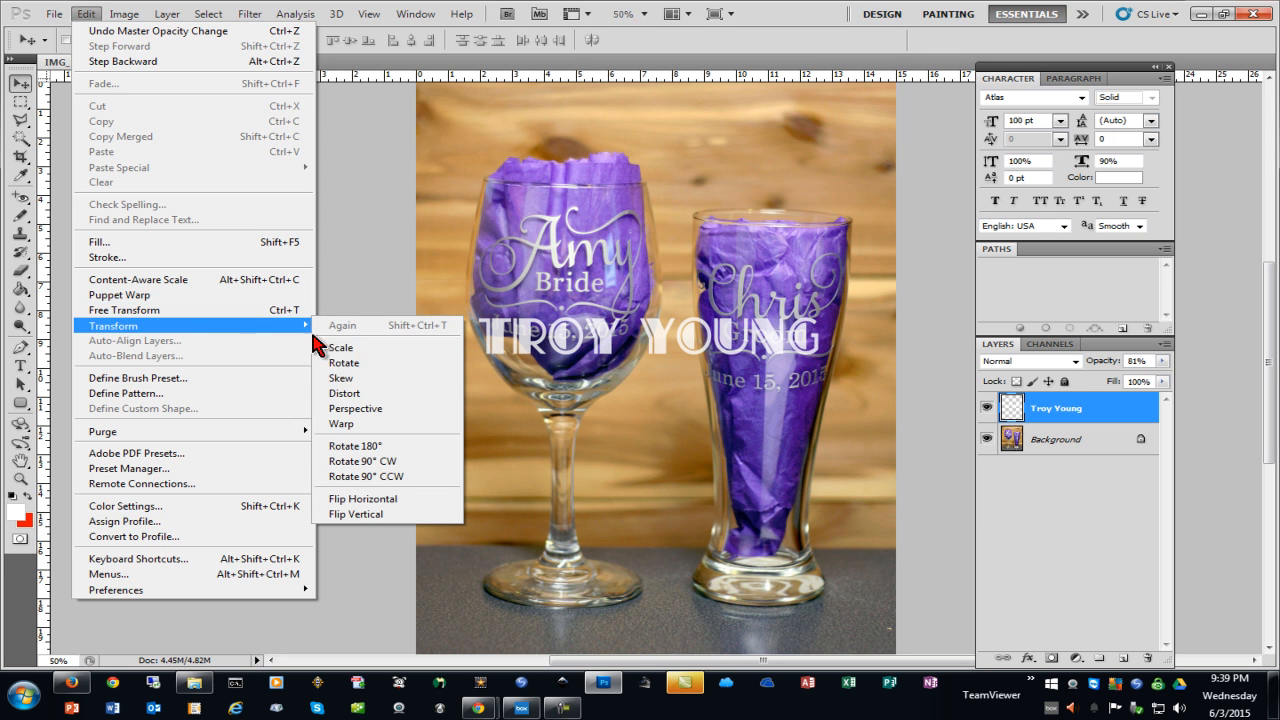
{"action": "left_click", "coordinate": [340, 348]}
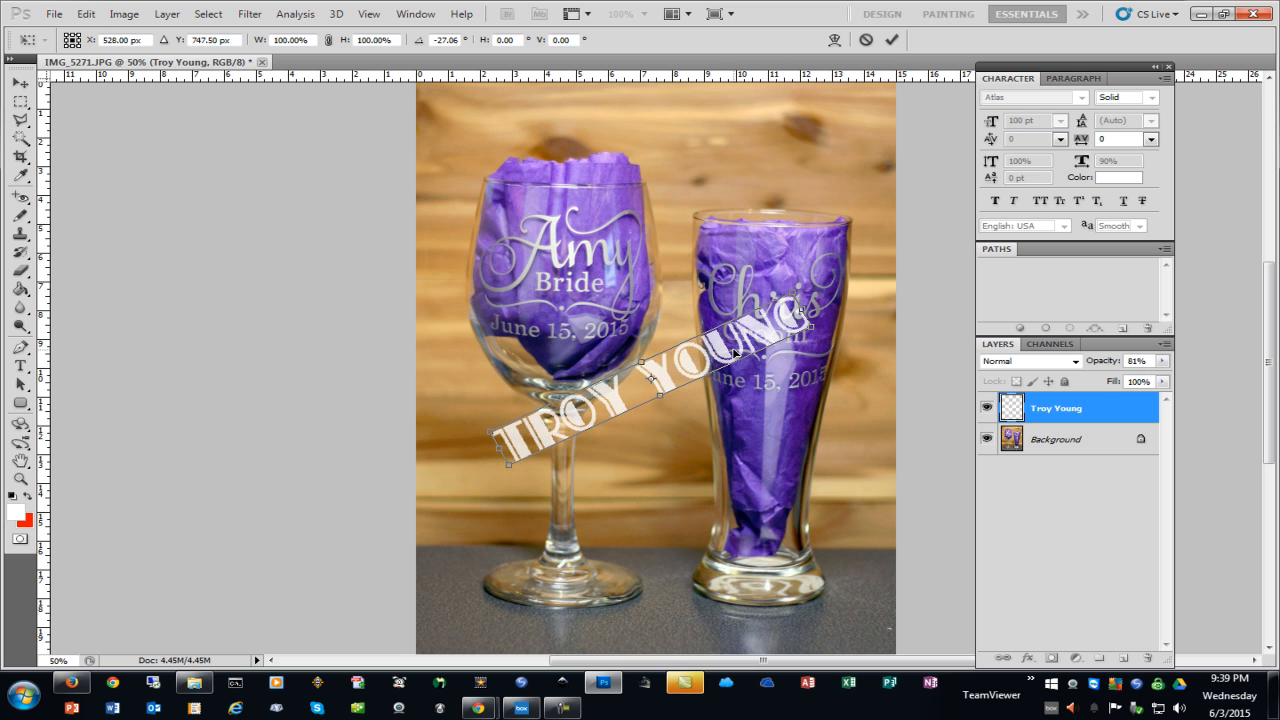
{"action": "mouse_move", "coordinate": [688, 360]}
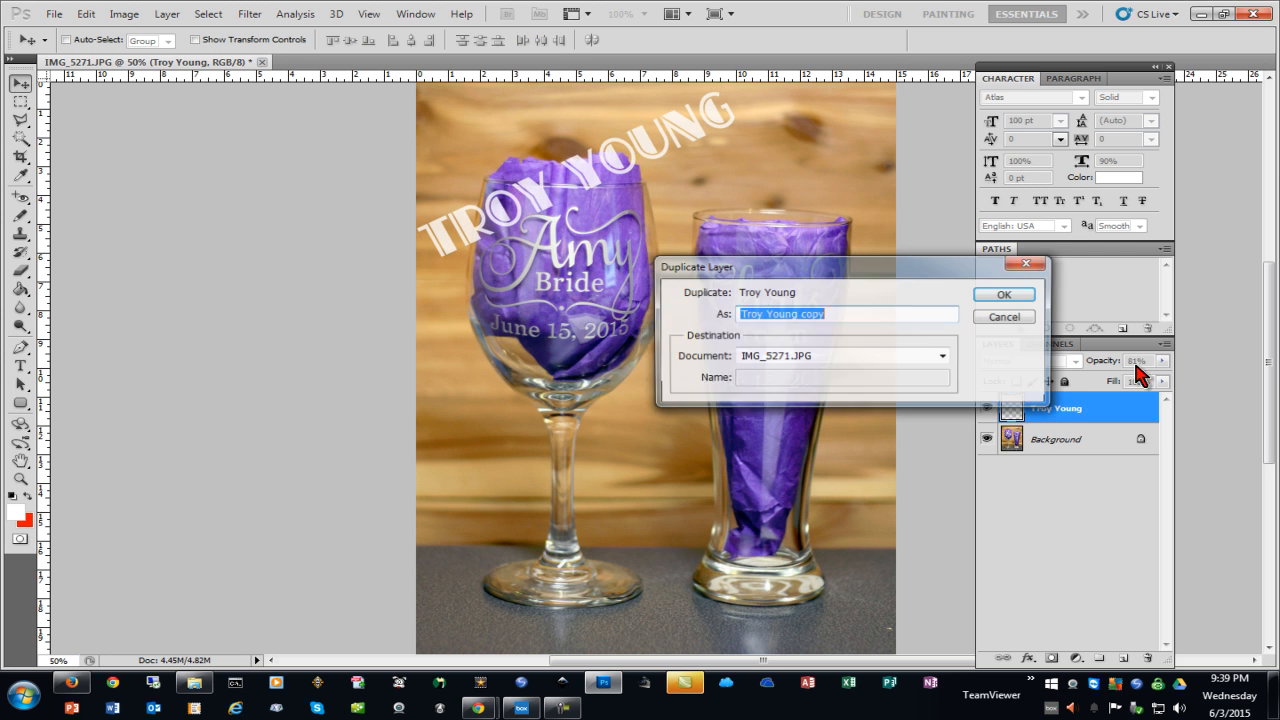
{"action": "left_click", "coordinate": [1004, 294]}
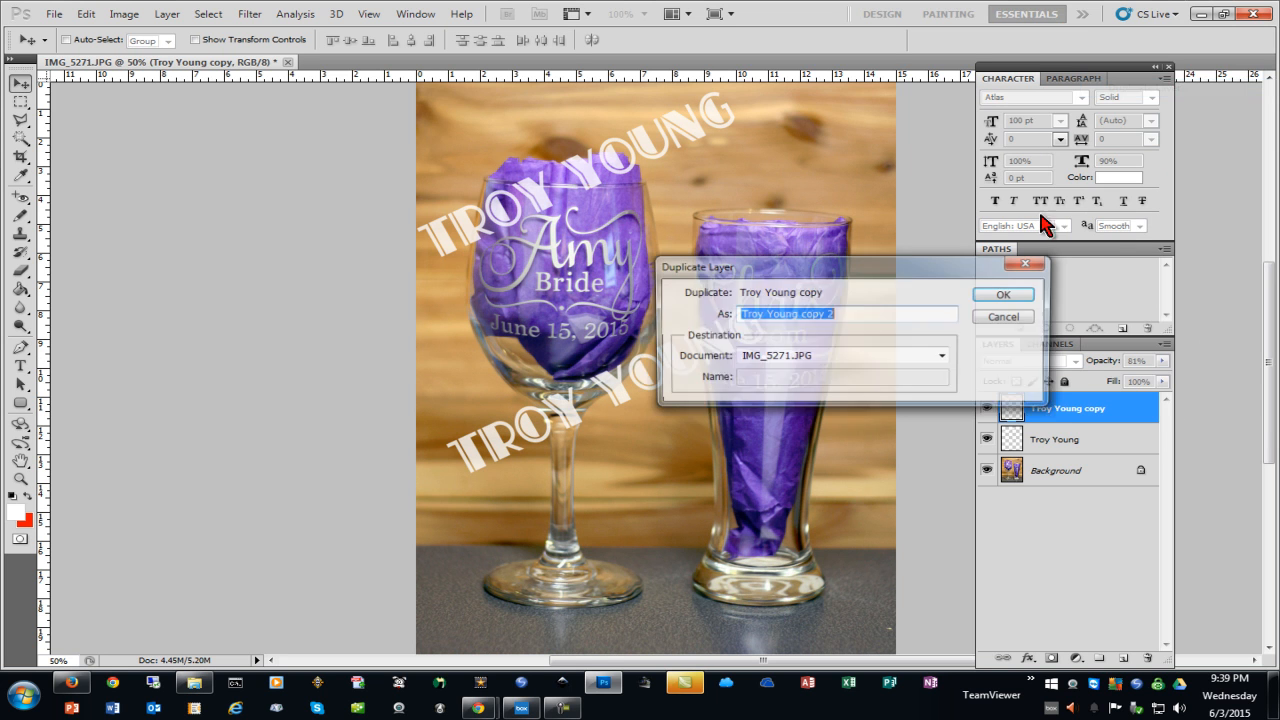
{"action": "left_click", "coordinate": [1004, 292]}
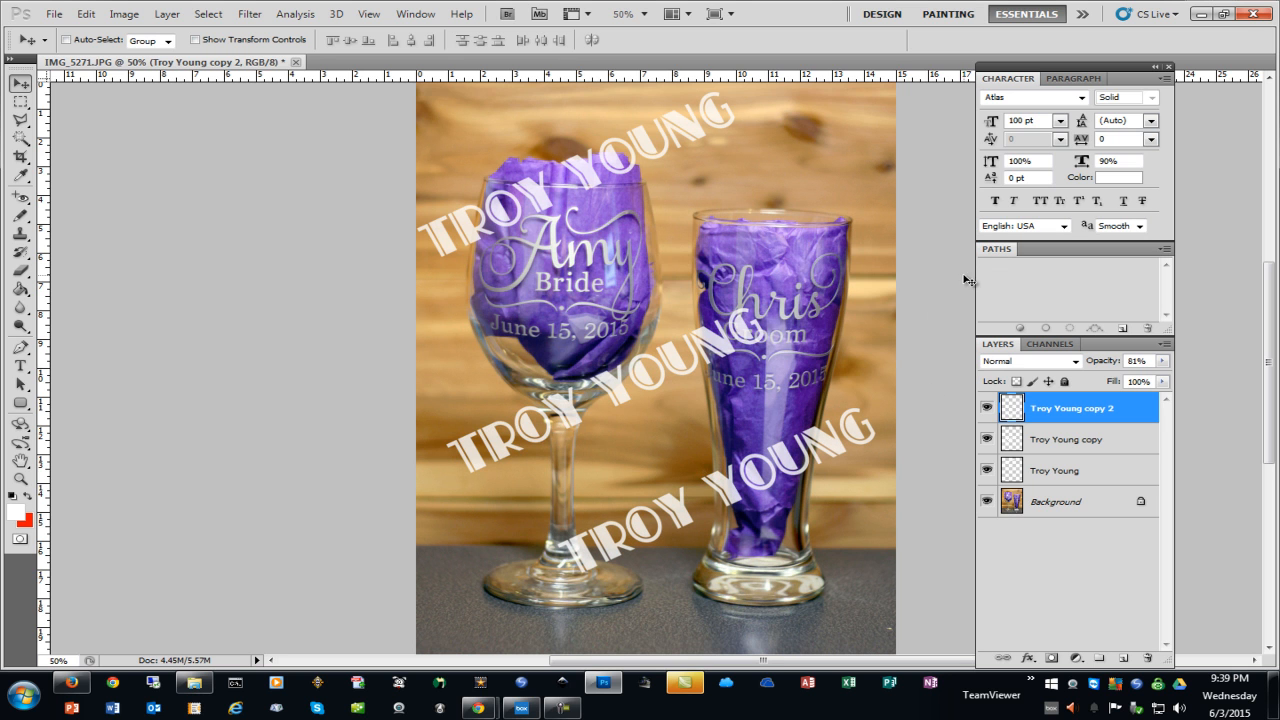
- Export via Save for Web & Devices as a JPEG at Maximum quality 100
{"action": "left_click", "coordinate": [52, 12]}
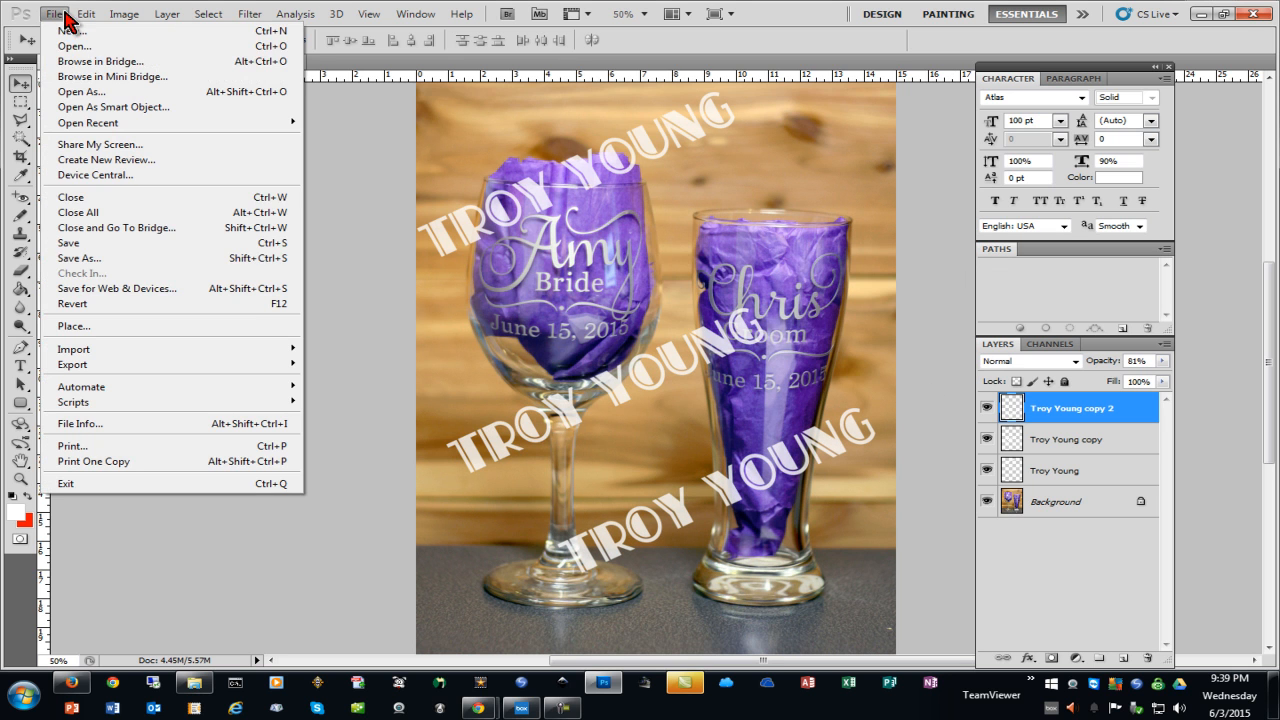
{"action": "mouse_move", "coordinate": [80, 258]}
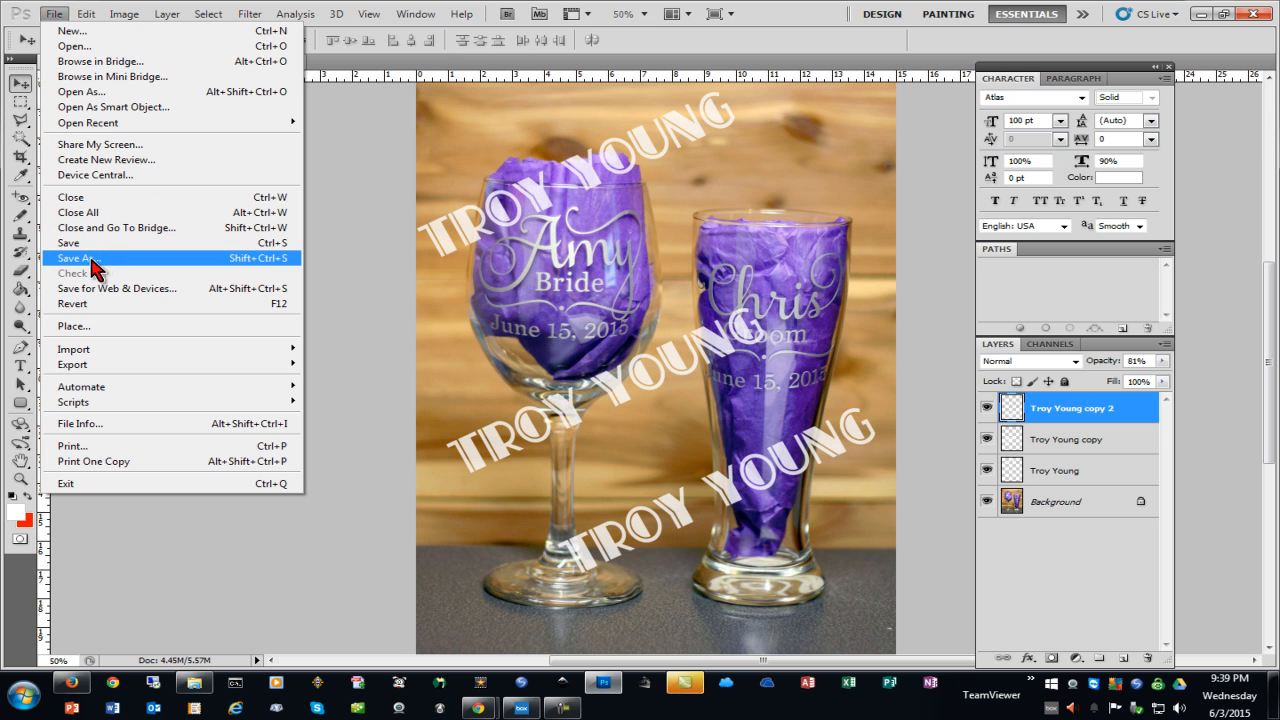
{"action": "mouse_move", "coordinate": [124, 300]}
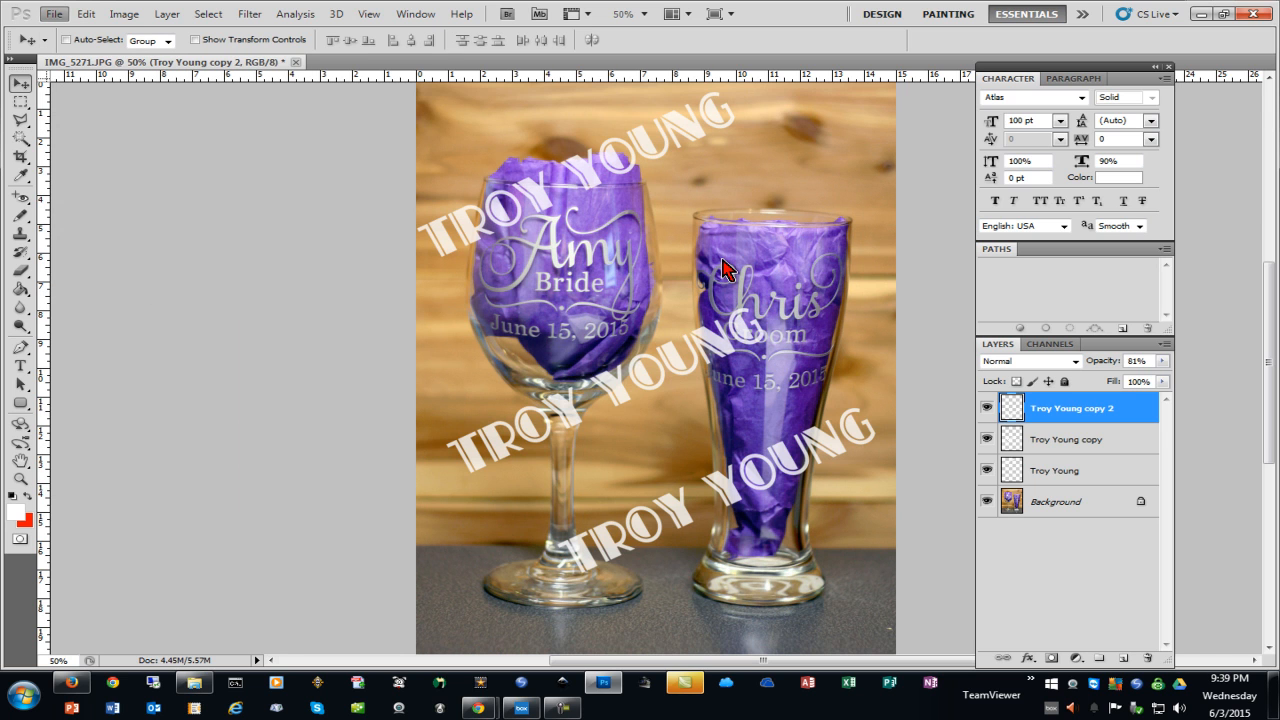
{"action": "left_click", "coordinate": [52, 12]}
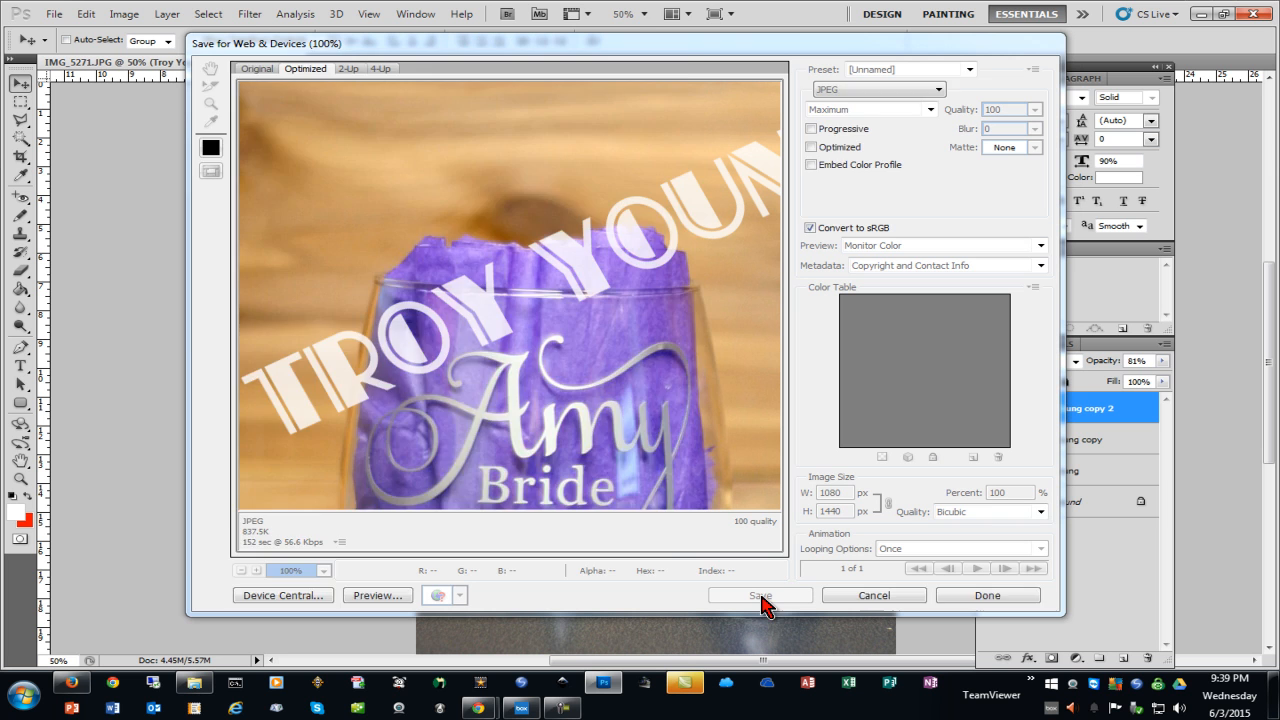
{"action": "left_click", "coordinate": [760, 596]}
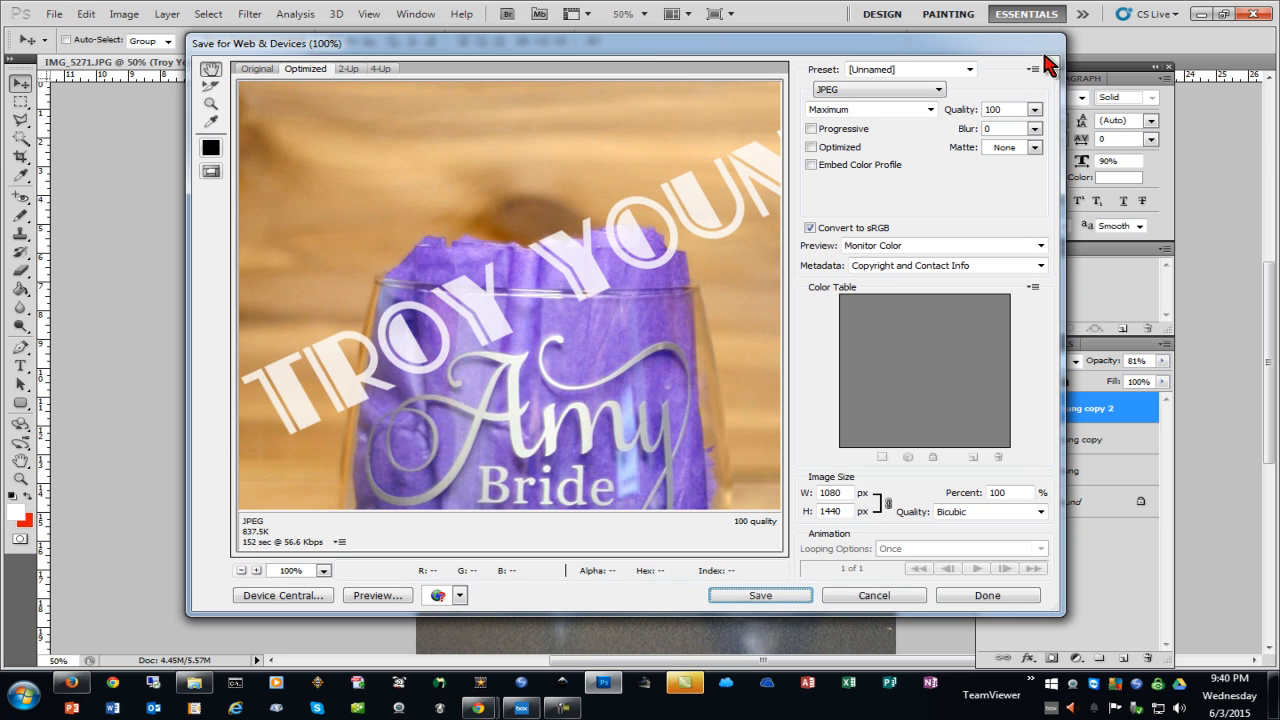
{"action": "left_click", "coordinate": [872, 596]}
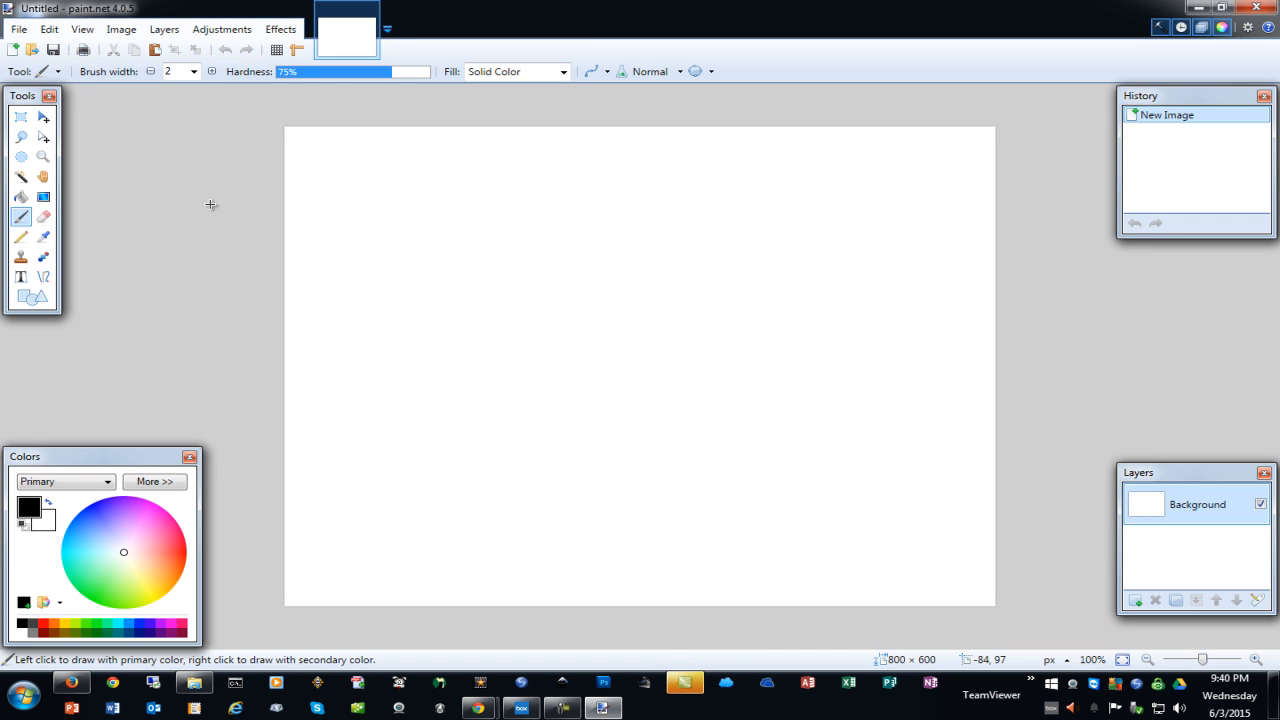
{"action": "mouse_move", "coordinate": [212, 204]}
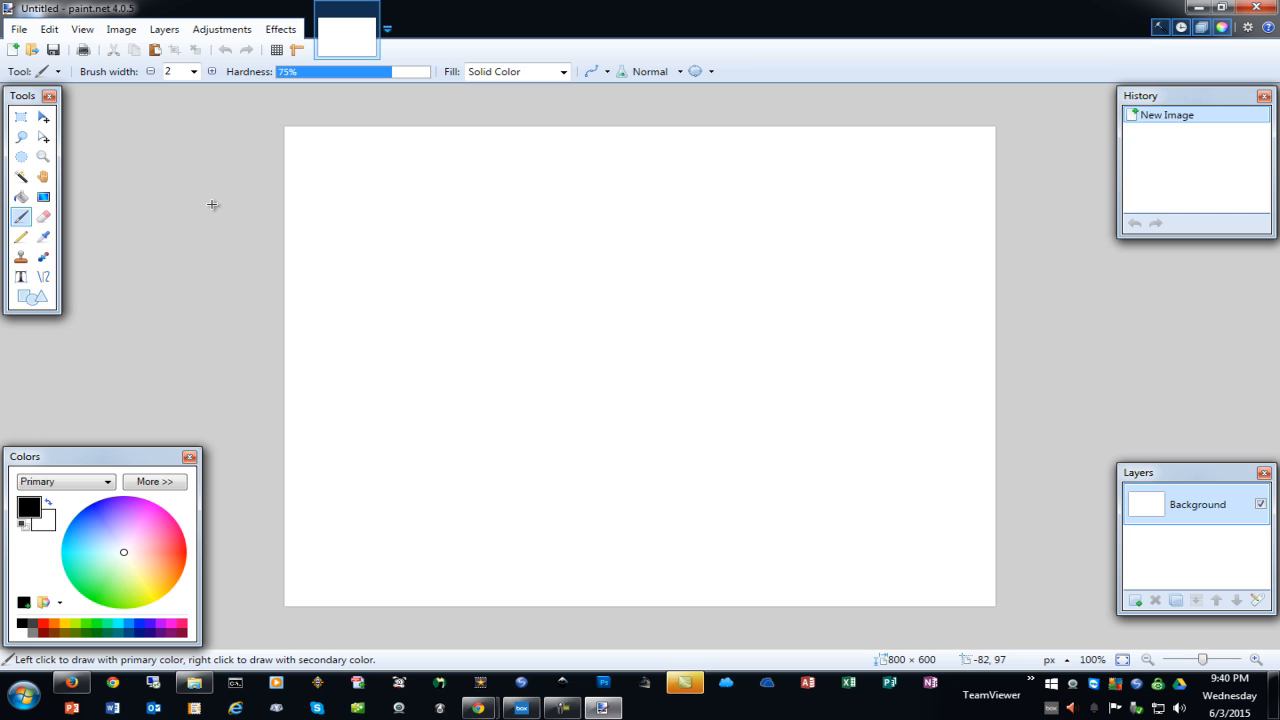
{"action": "mouse_move", "coordinate": [220, 154]}
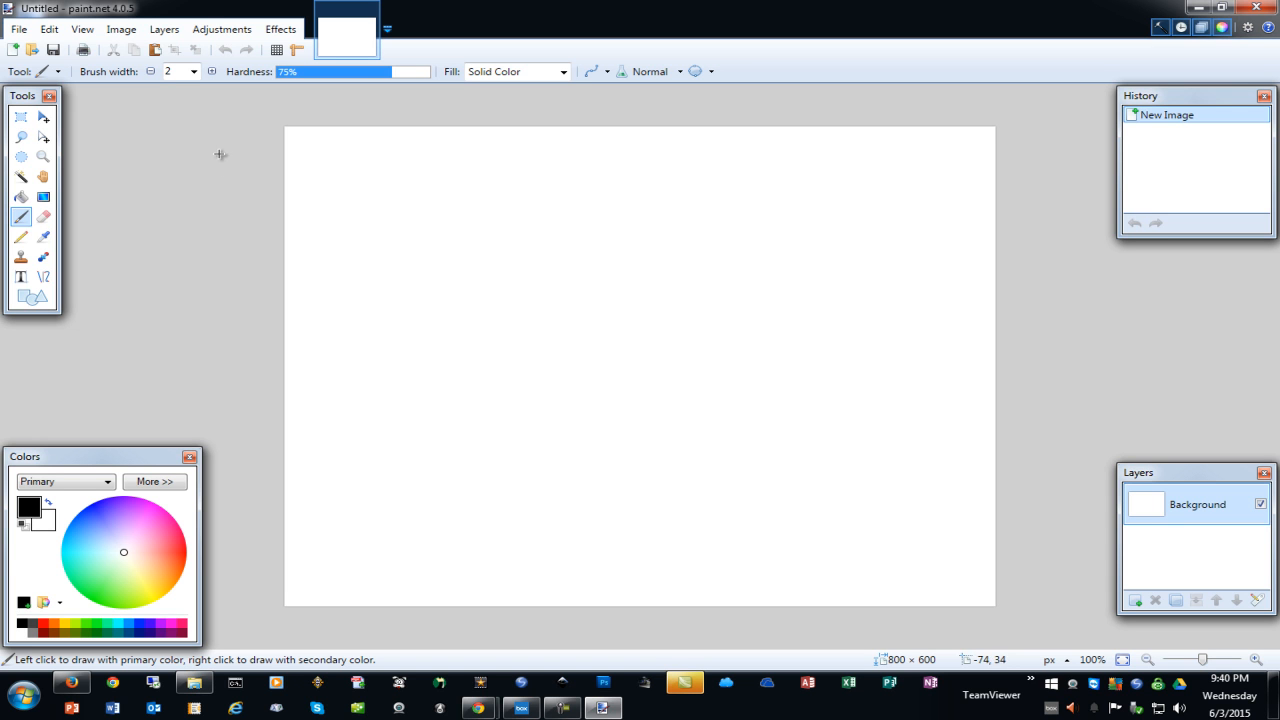
{"action": "left_click", "coordinate": [48, 30]}
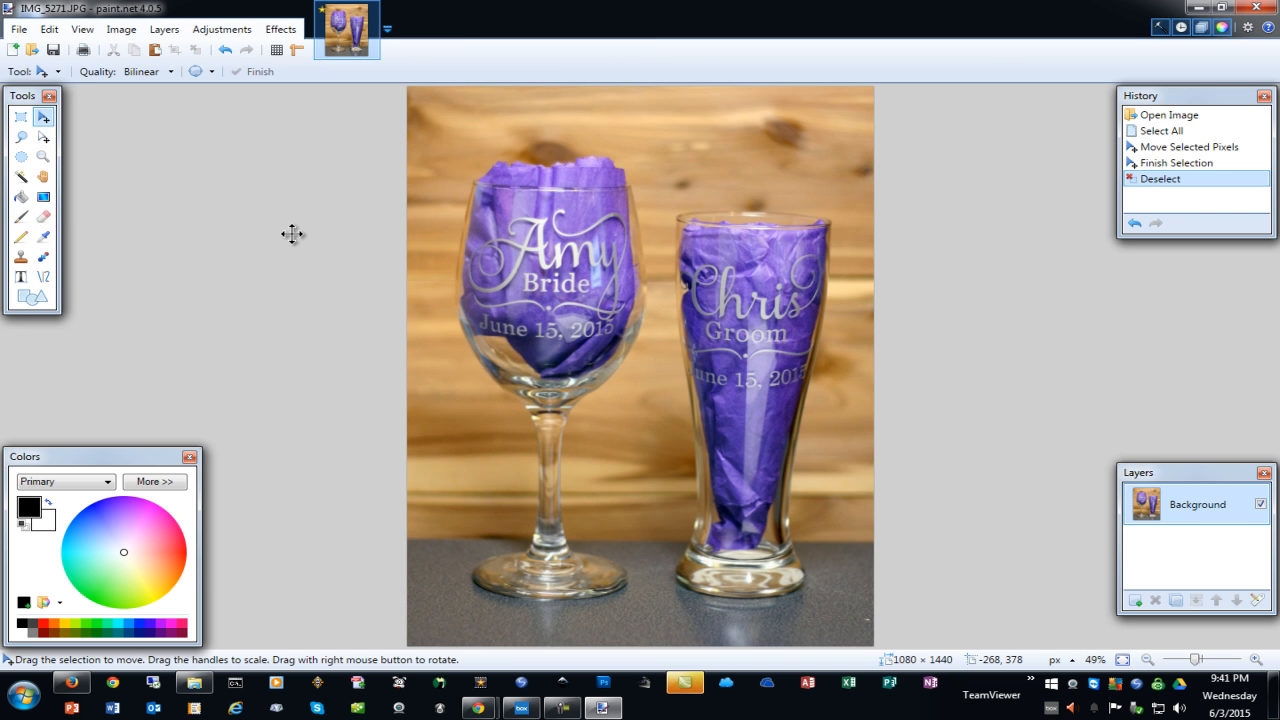
{"action": "mouse_move", "coordinate": [1256, 224]}
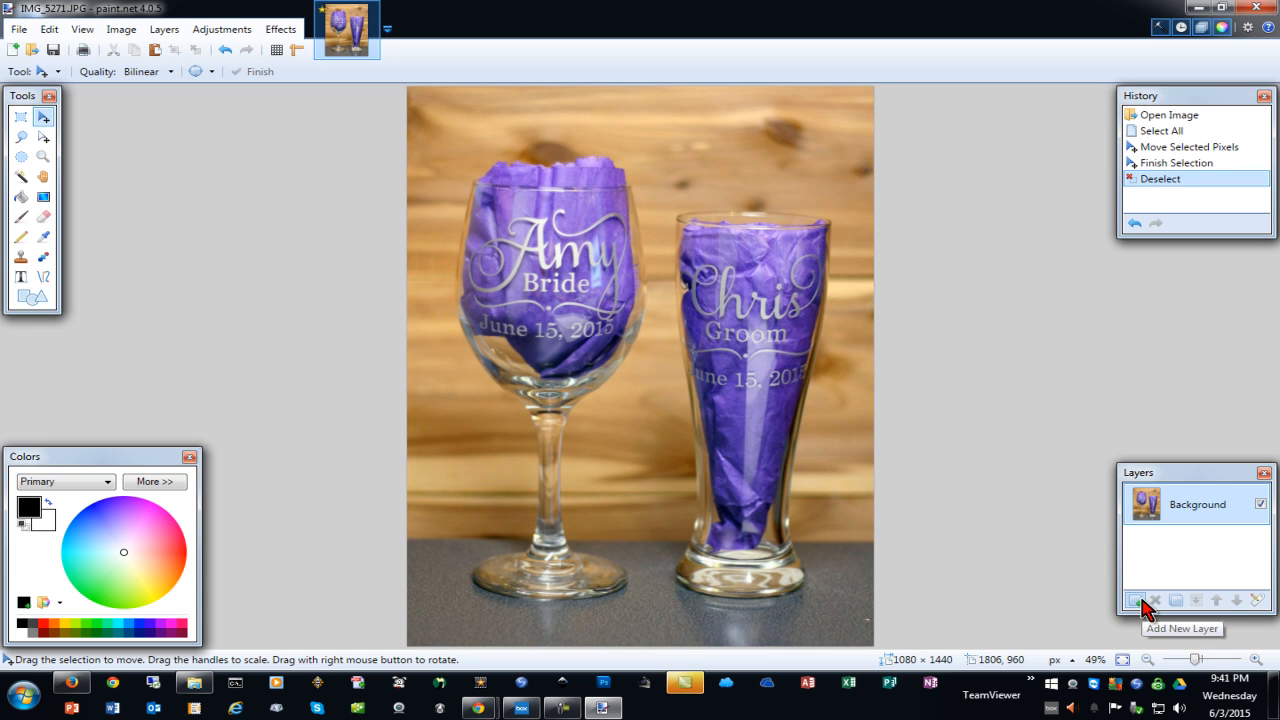
- Add a new layer and place white 'TROY YOUNG' text in Carbon Block at size 150 across the glasses
{"action": "left_click", "coordinate": [1136, 600]}
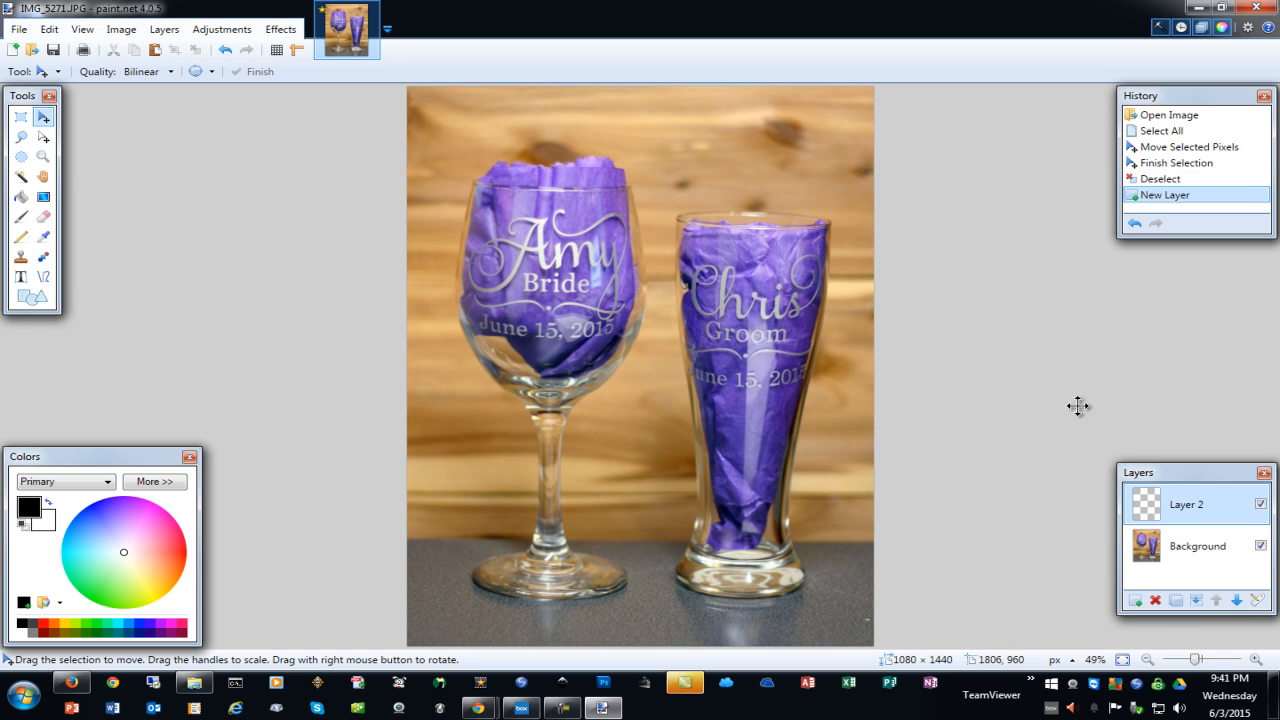
{"action": "left_click", "coordinate": [20, 278]}
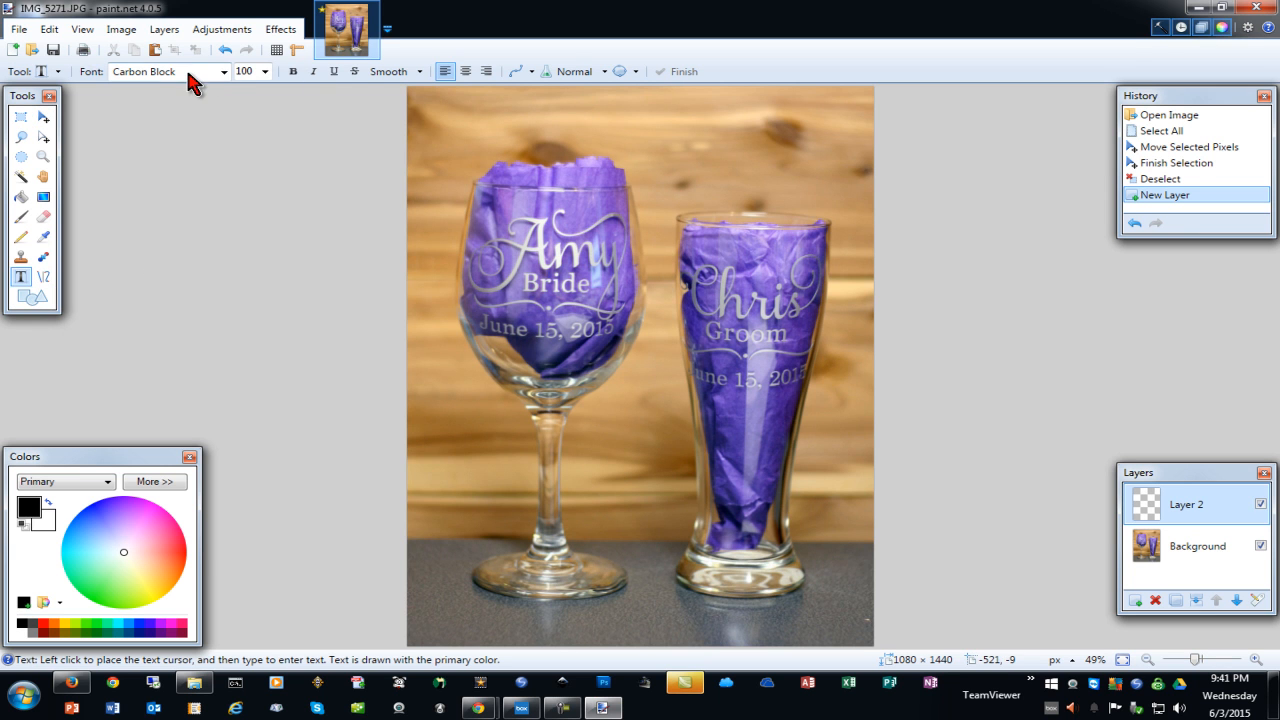
{"action": "mouse_move", "coordinate": [262, 80]}
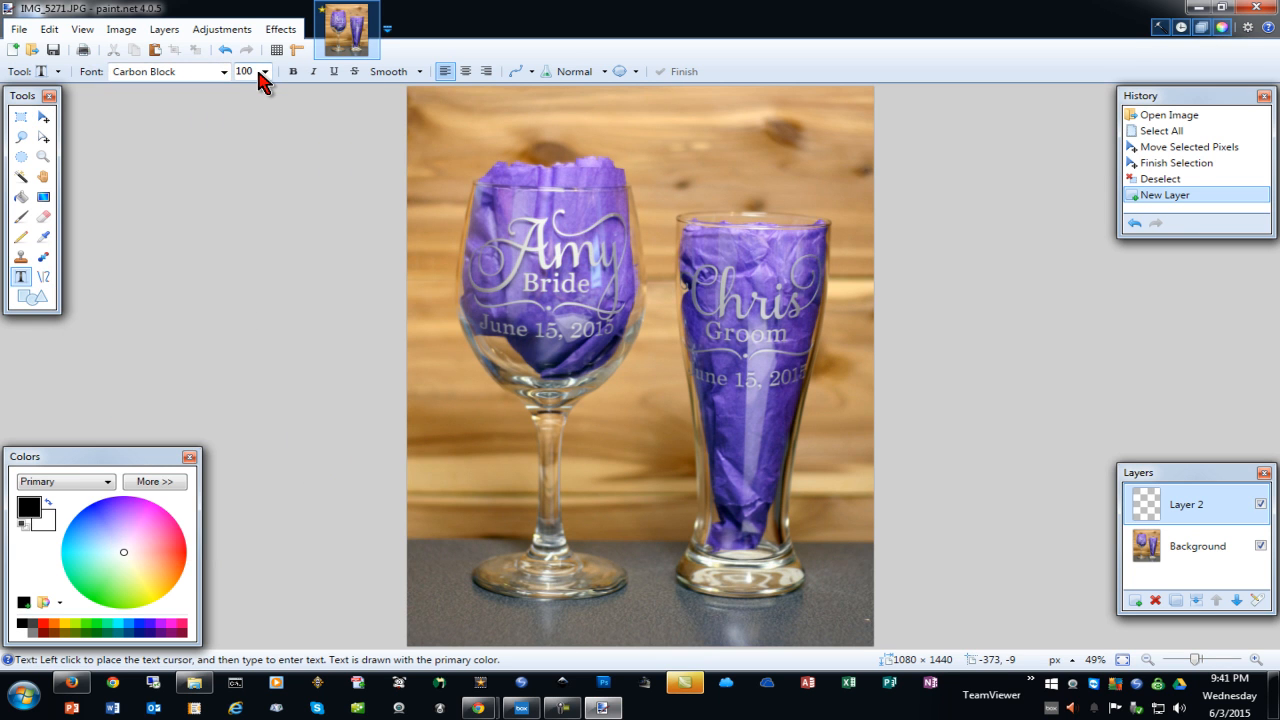
{"action": "mouse_move", "coordinate": [336, 164]}
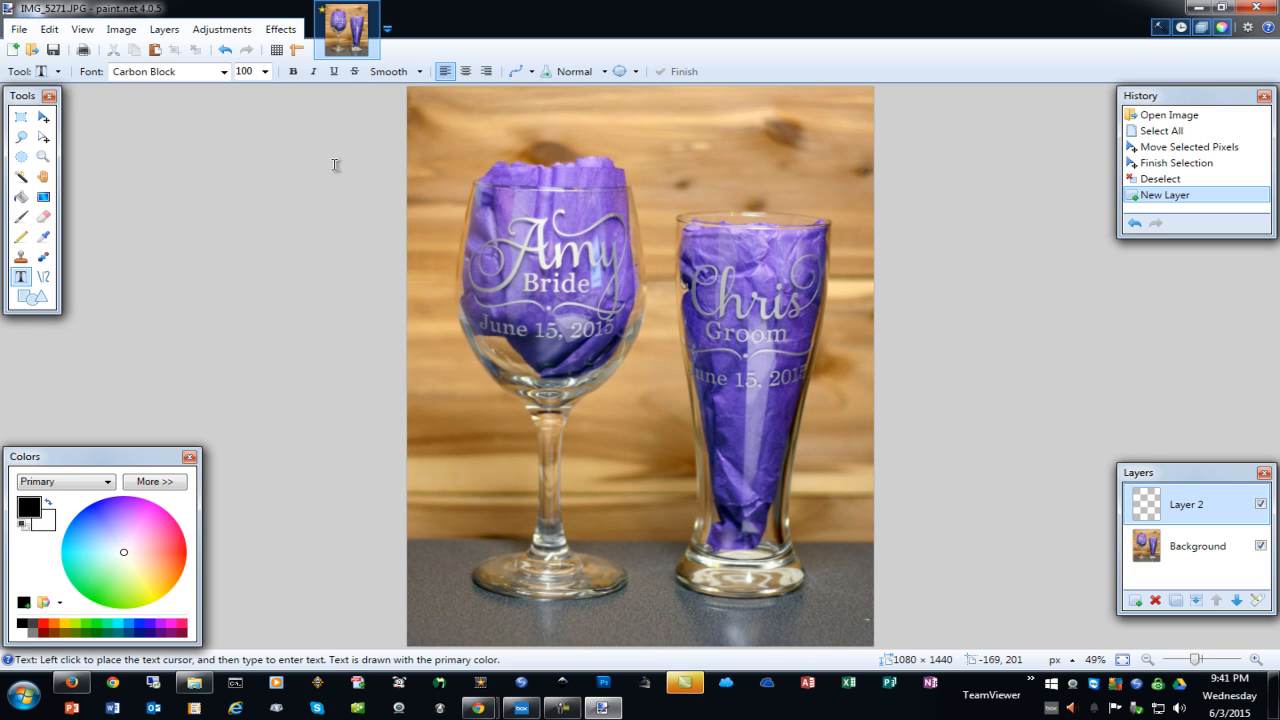
{"action": "mouse_move", "coordinate": [30, 508]}
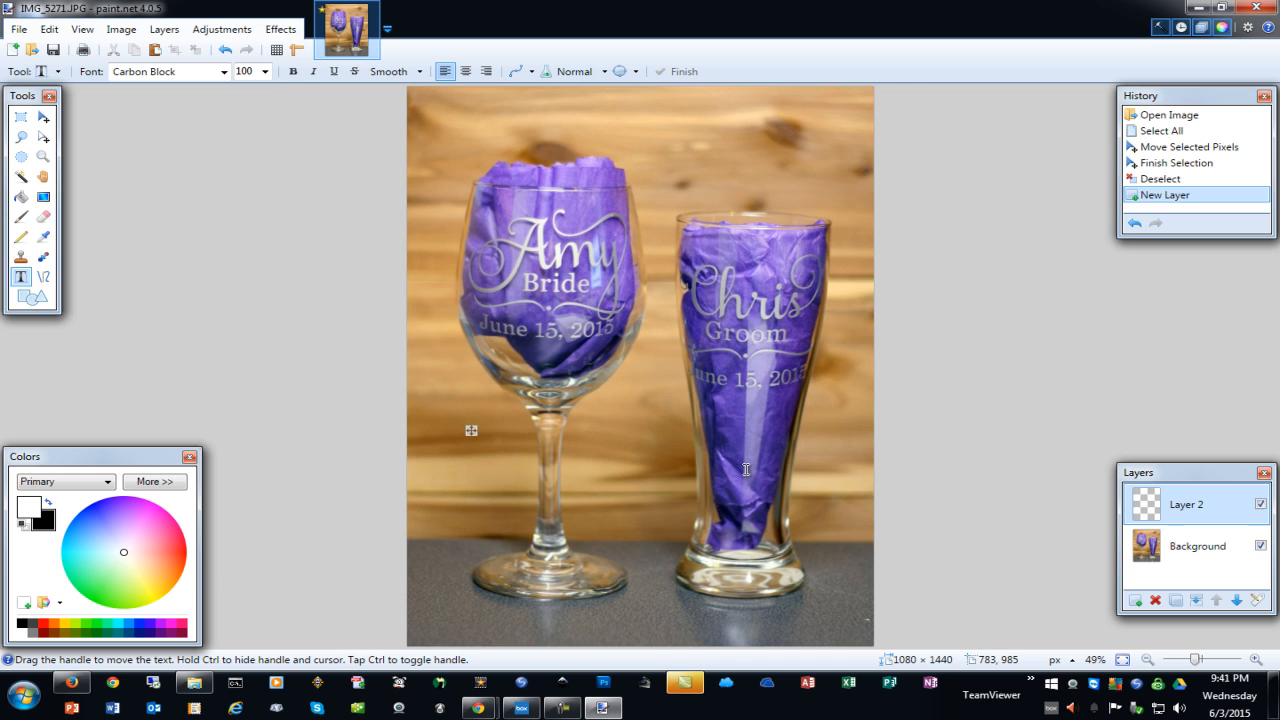
{"action": "type", "text": "TROY YOUNG"}
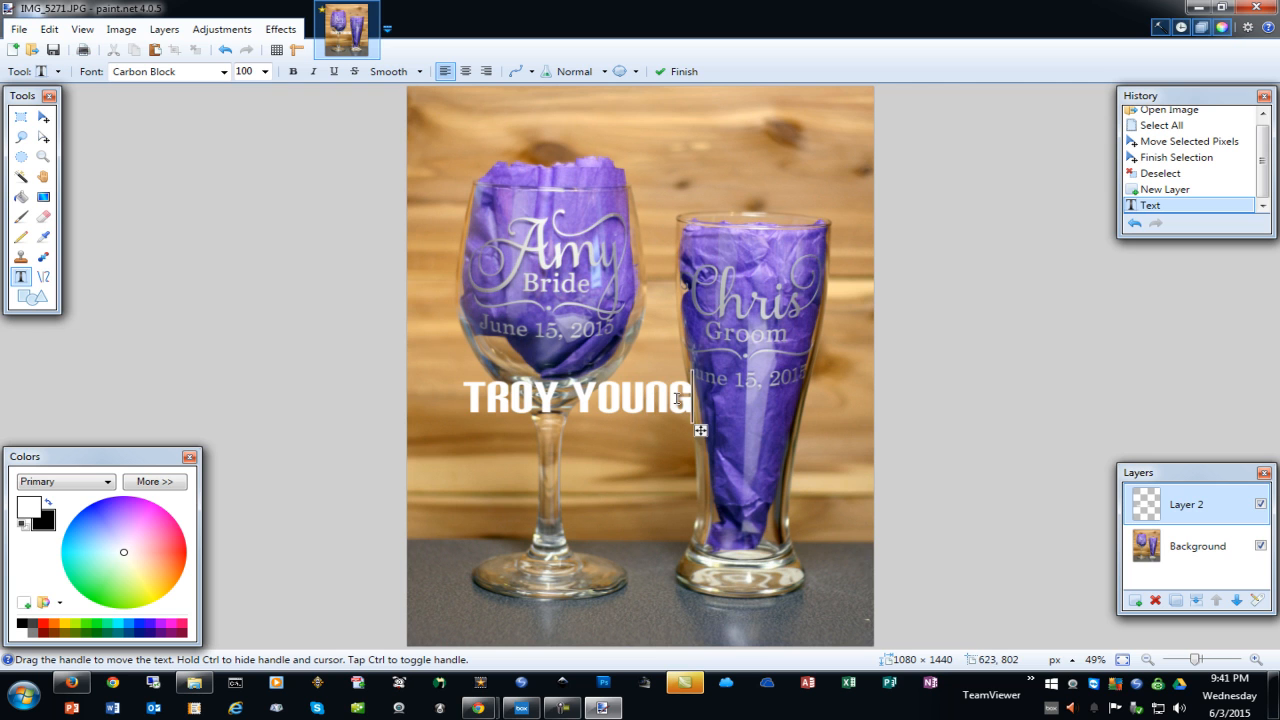
{"action": "left_click", "coordinate": [244, 72]}
{"action": "type", "text": "150"}
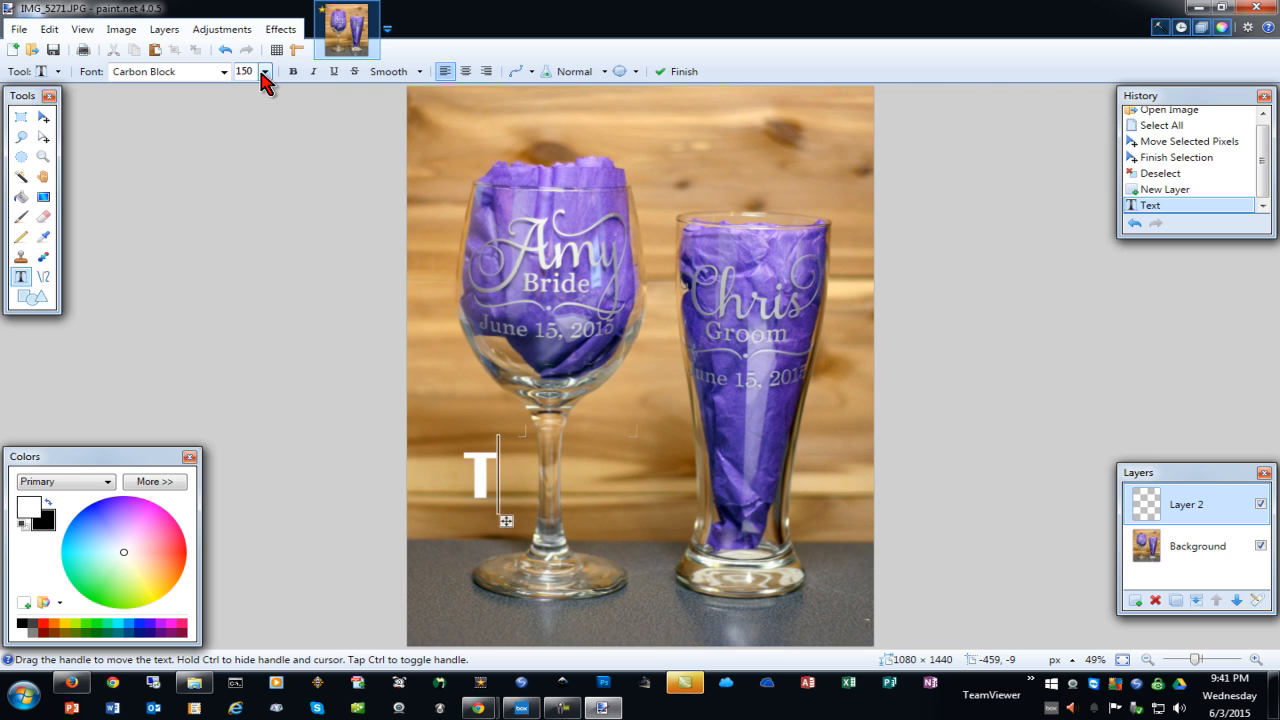
{"action": "type", "text": "TROY YOUNG"}
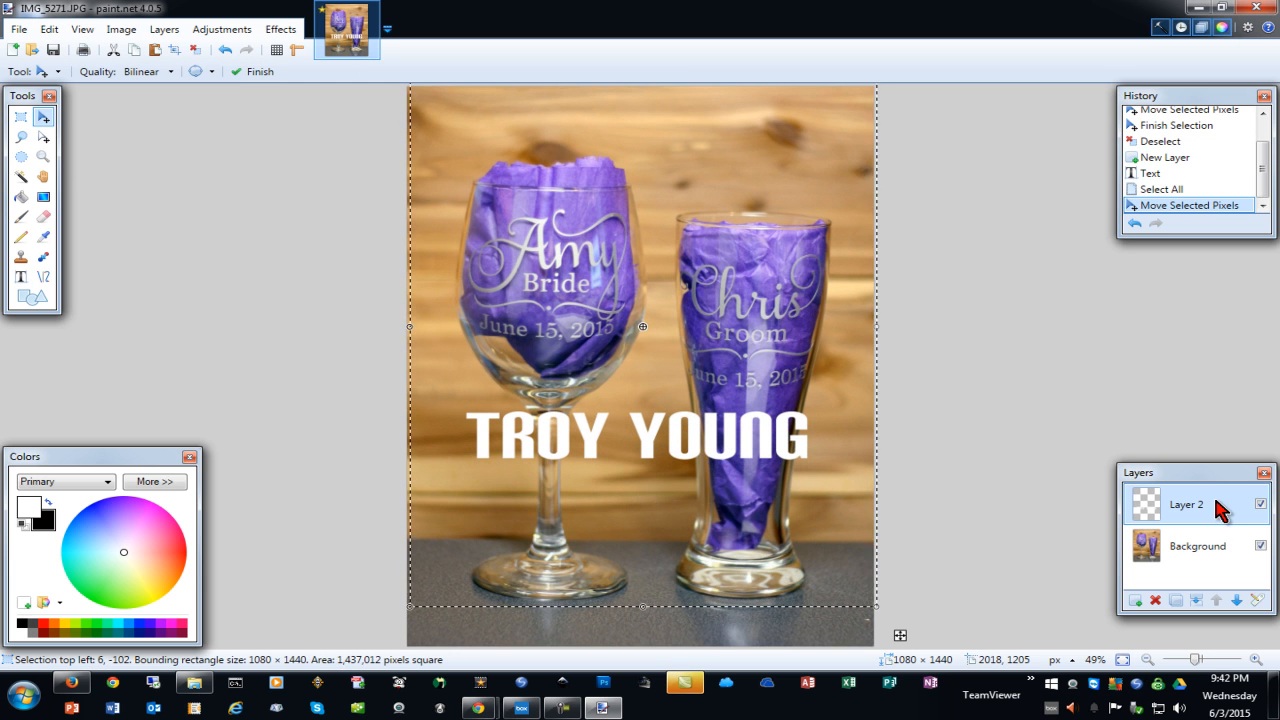
- Lower Layer 2's opacity in Layer Properties and rotate the text 31.5 degrees via Rotate / Zoom
{"action": "double_click", "coordinate": [1186, 504]}
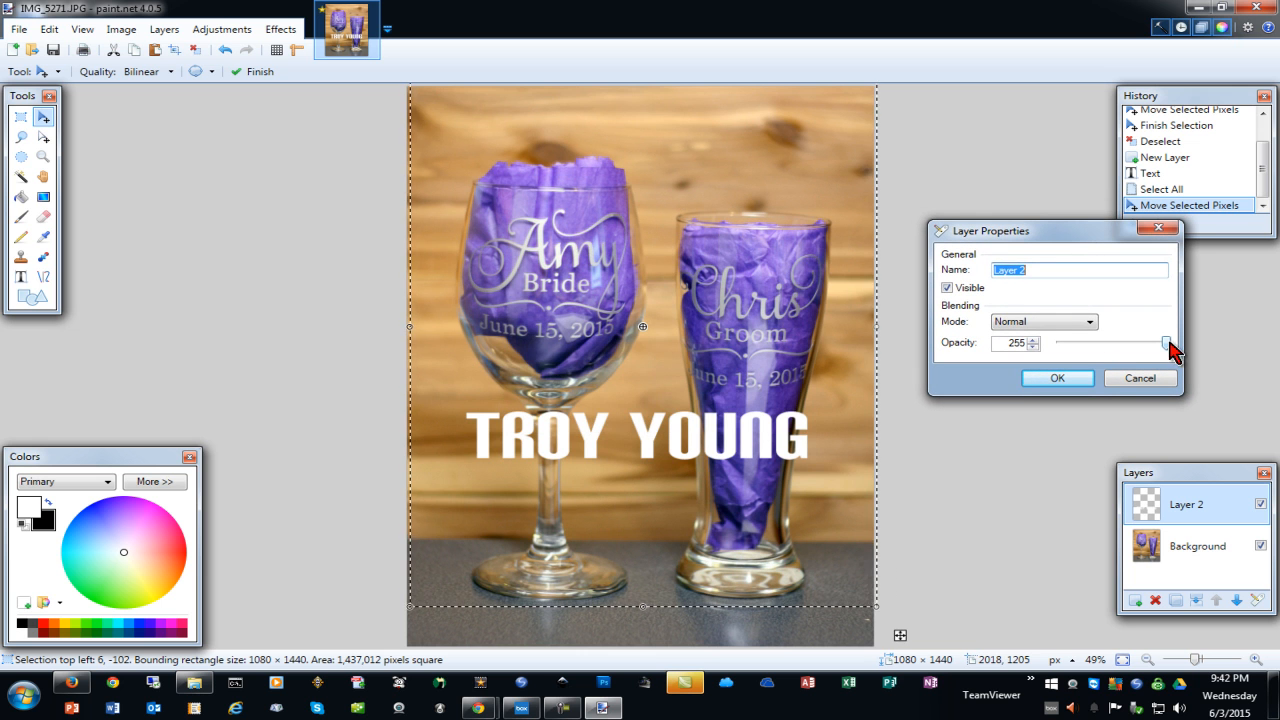
{"action": "left_click_drag", "start_coordinate": [1168, 344], "coordinate": [1128, 344]}
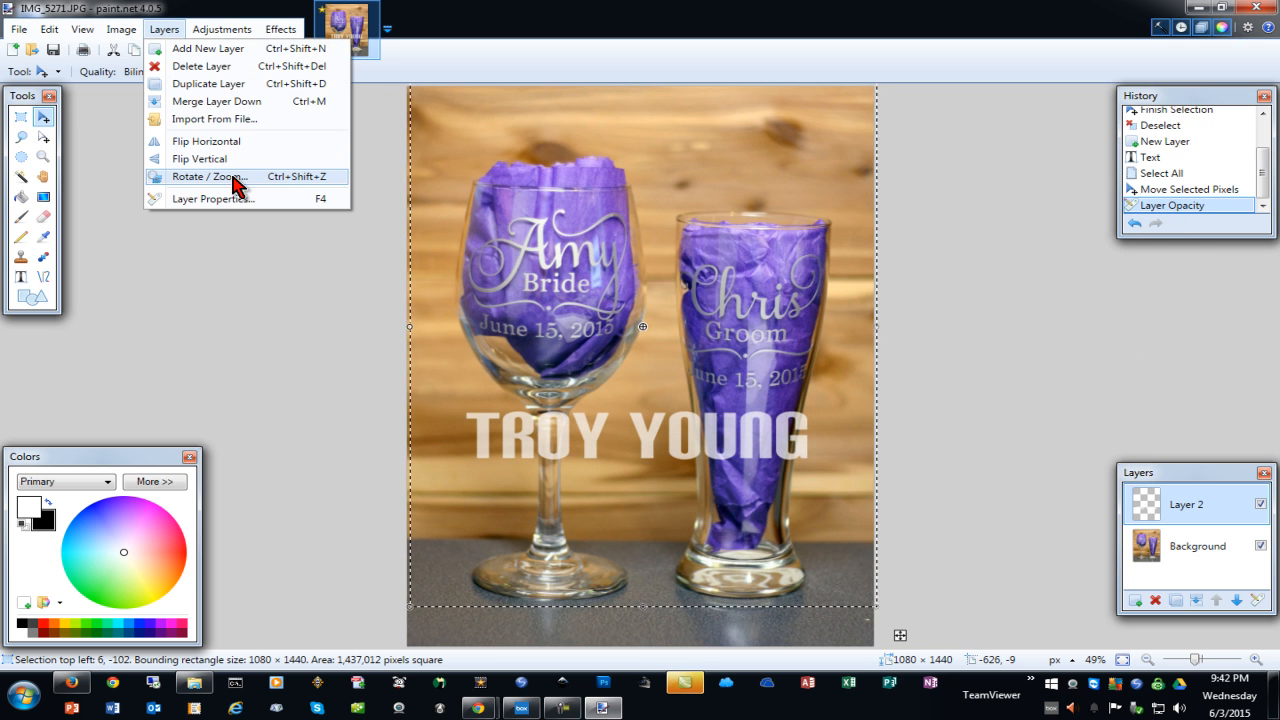
{"action": "left_click", "coordinate": [210, 176]}
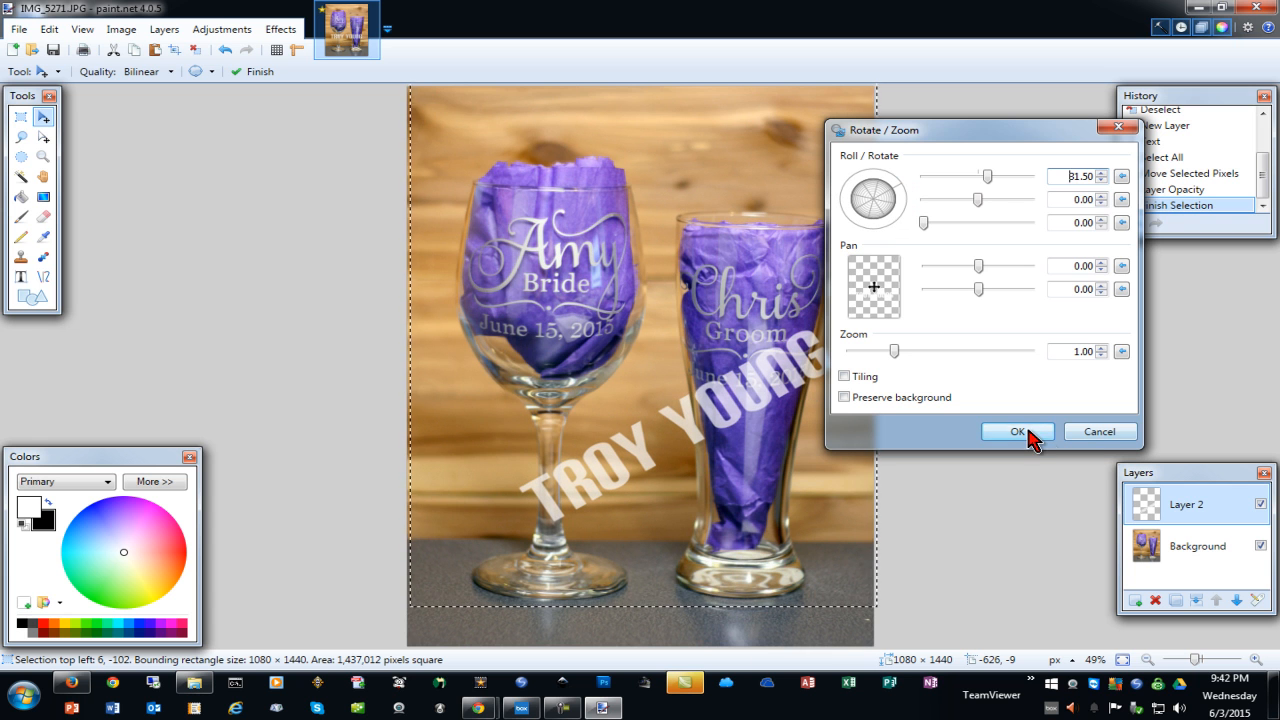
{"action": "left_click", "coordinate": [1016, 432]}
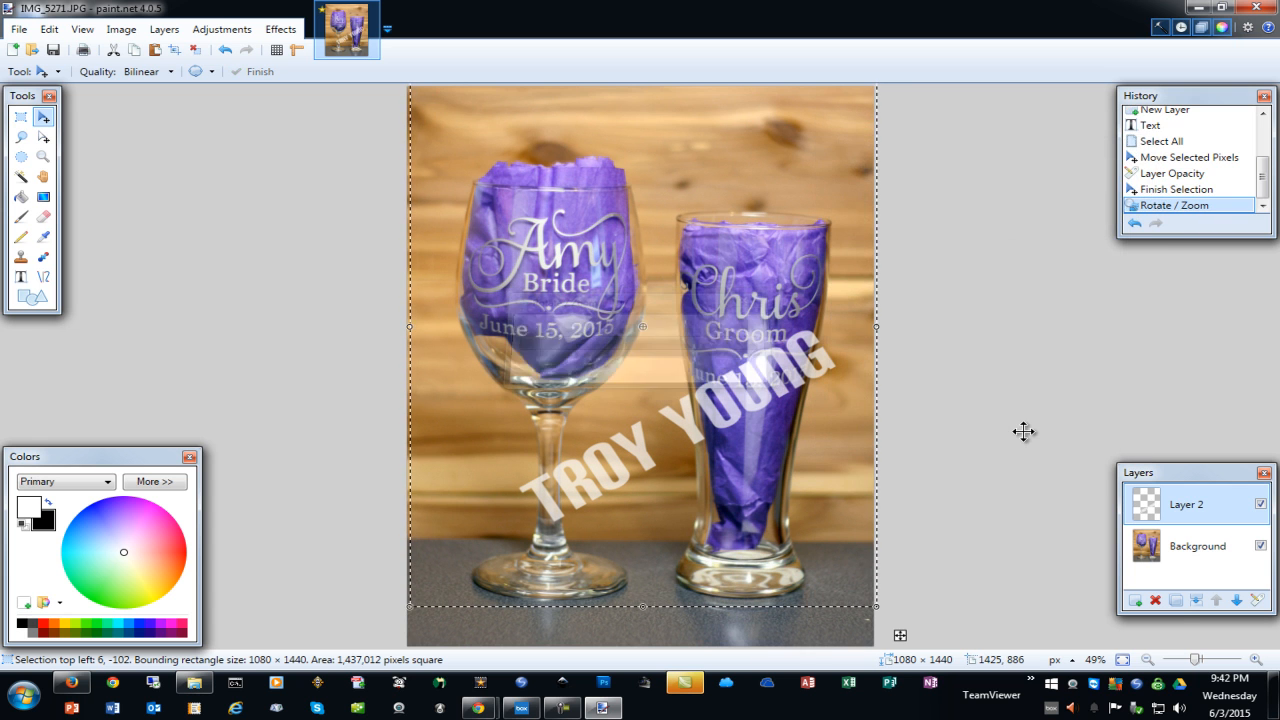
- Duplicate the rotated TROY YOUNG layer across the photo and start Save As with JPEG format
{"action": "left_click", "coordinate": [1176, 600]}
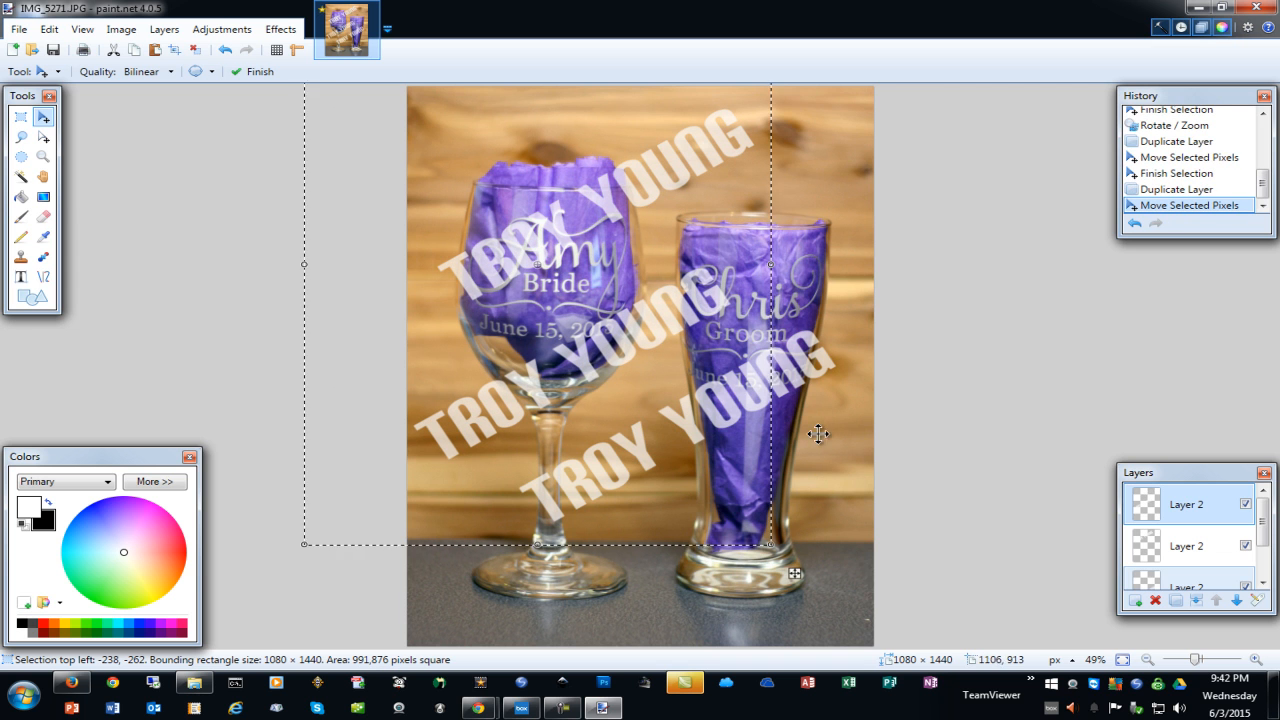
{"action": "left_click", "coordinate": [16, 28]}
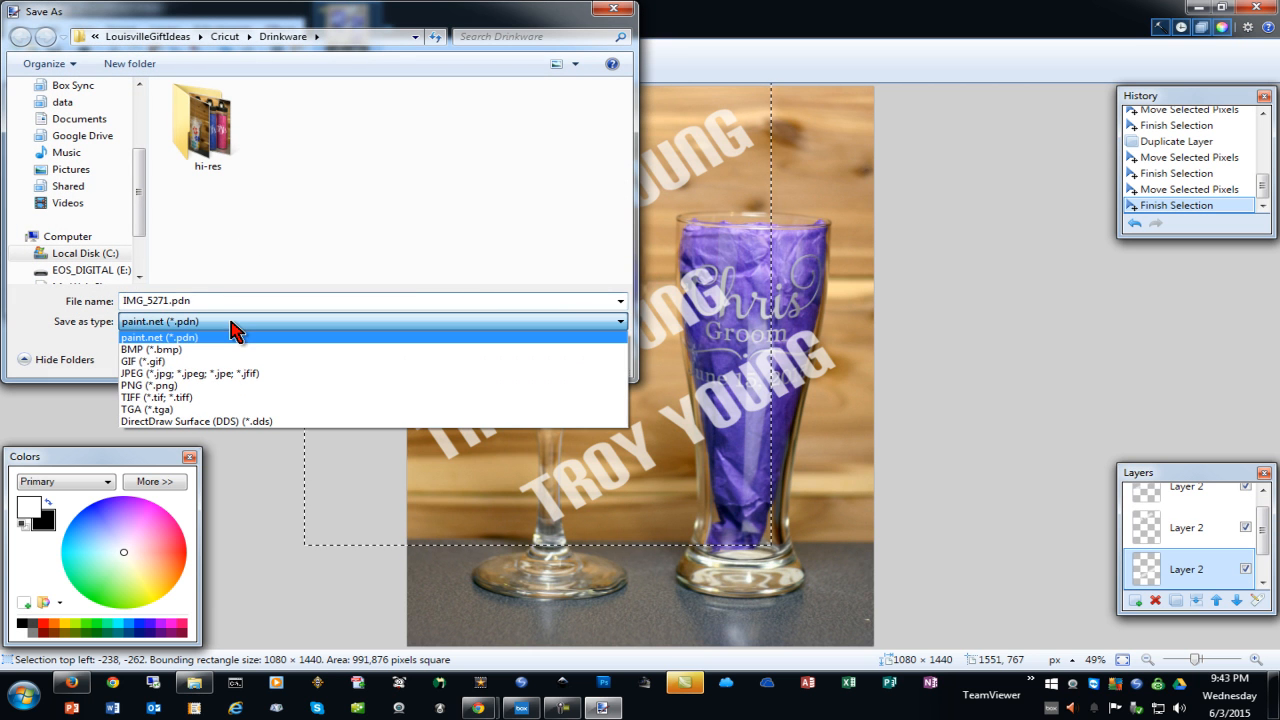
{"action": "left_click", "coordinate": [190, 374]}
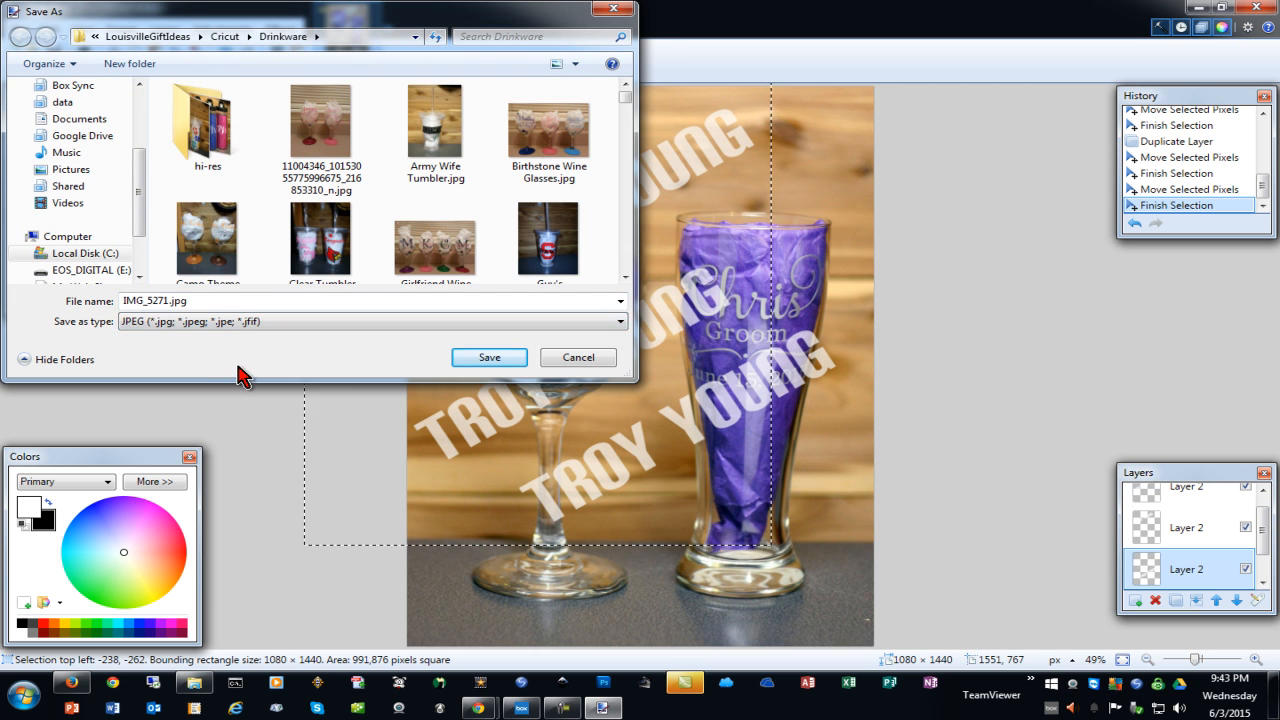